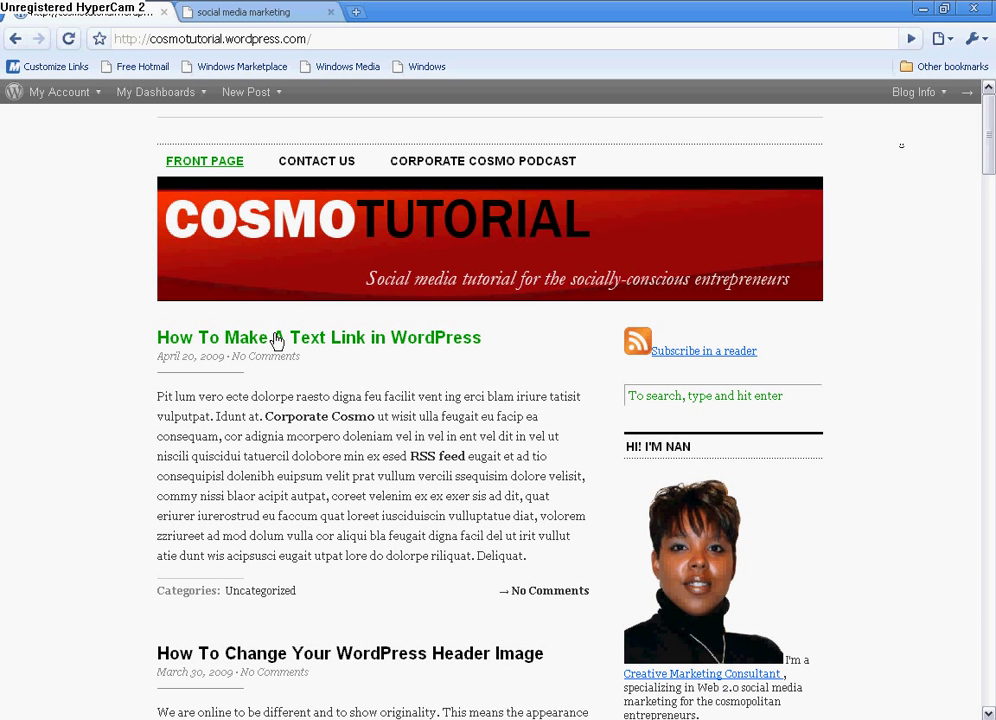
mouse_move(440, 352)
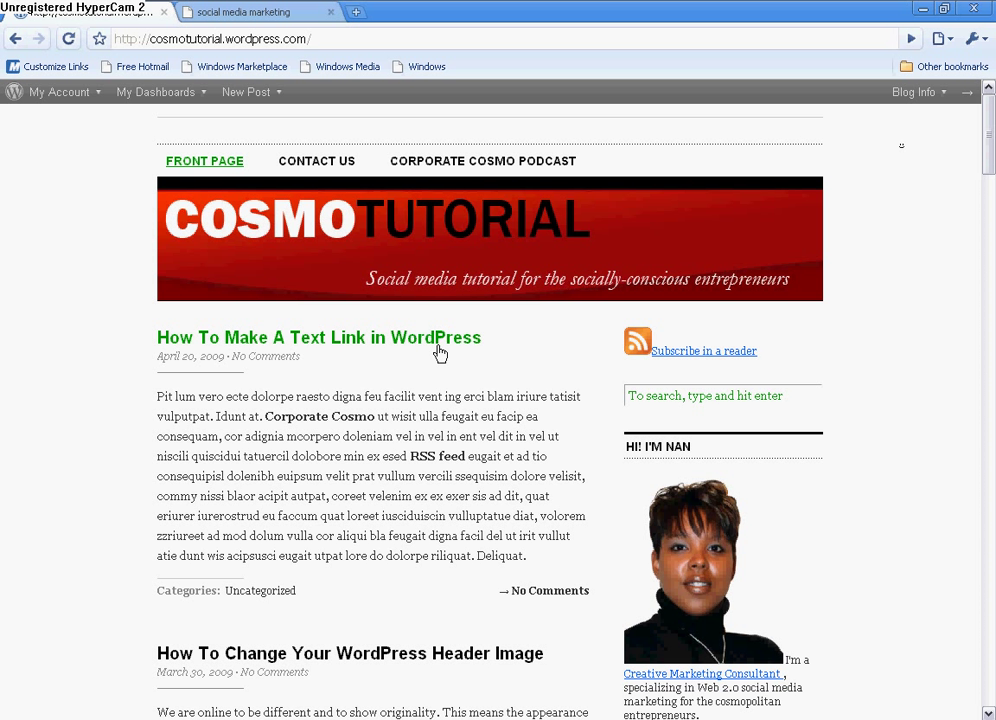
mouse_move(386, 396)
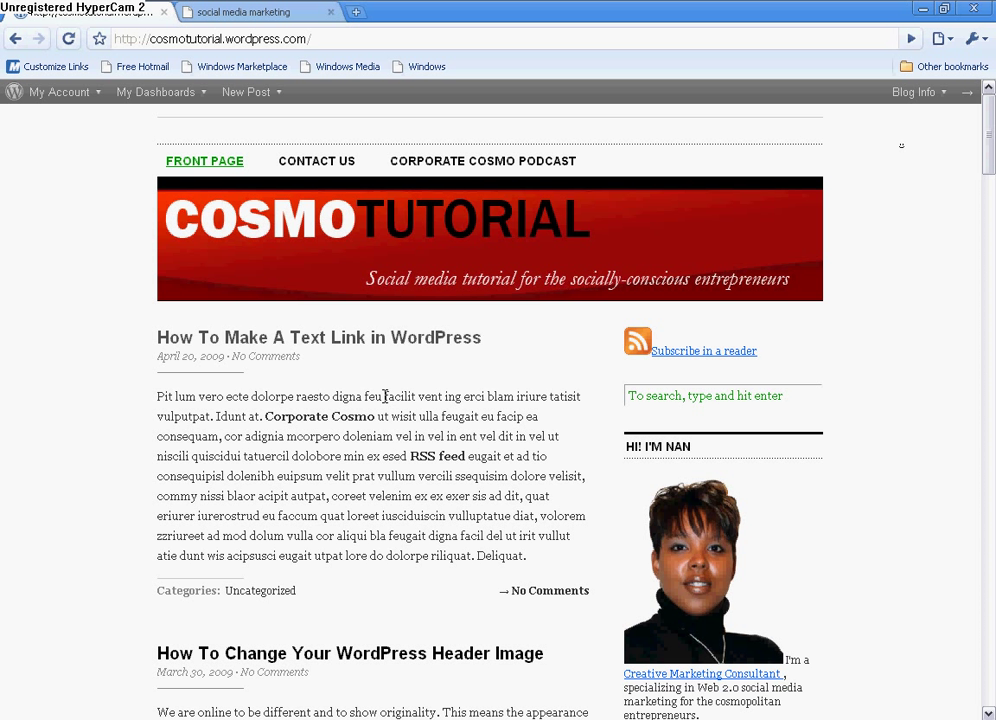
mouse_move(380, 468)
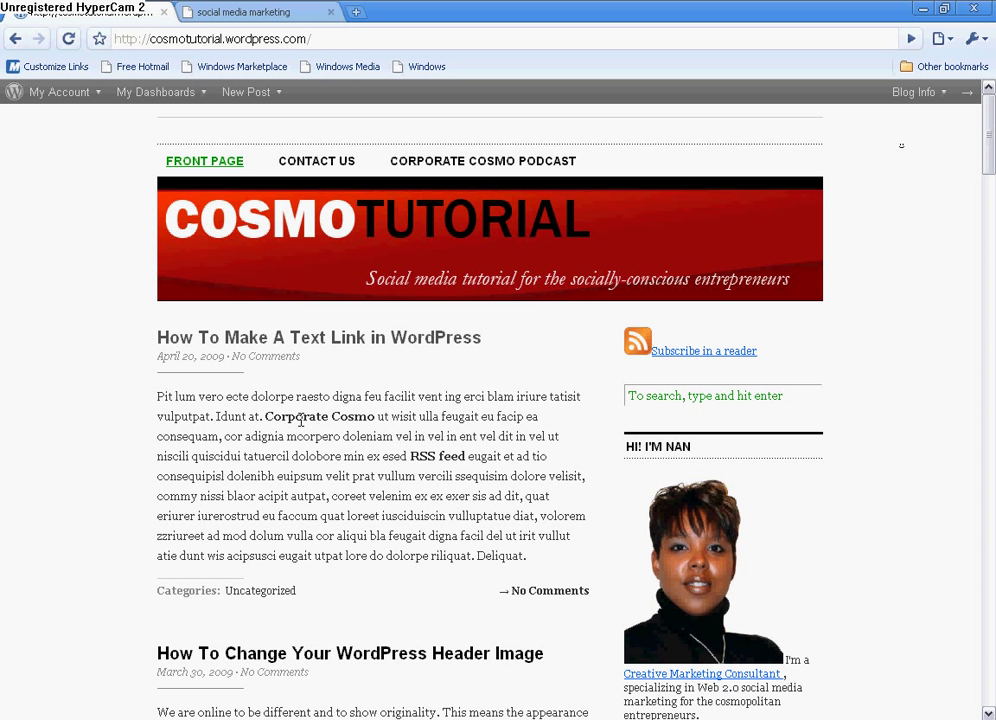
mouse_move(412, 476)
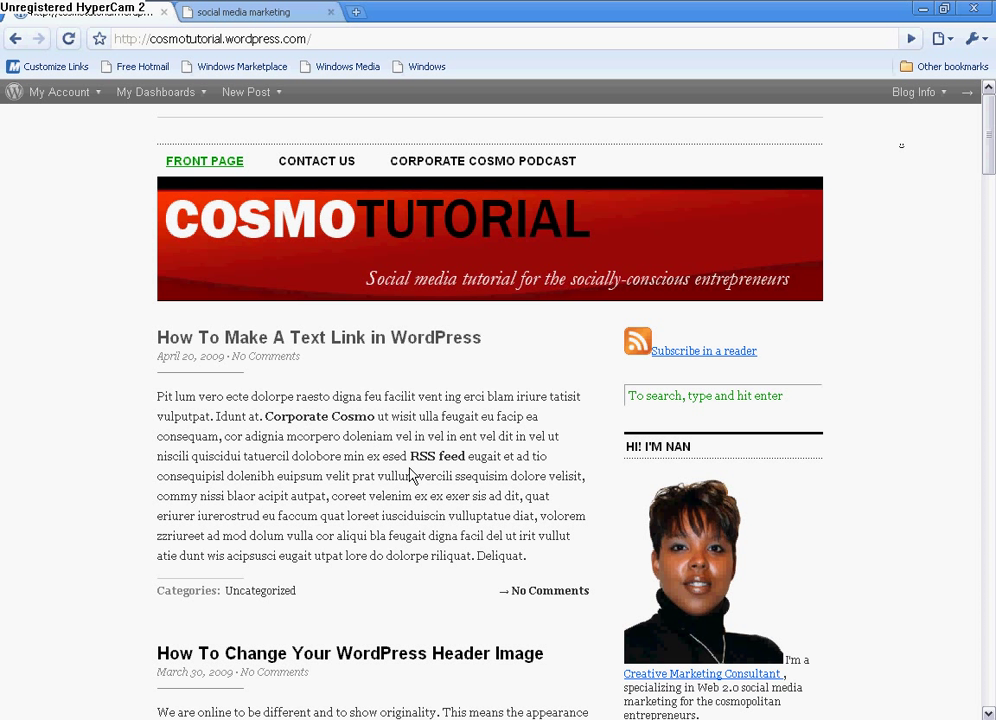
mouse_move(360, 416)
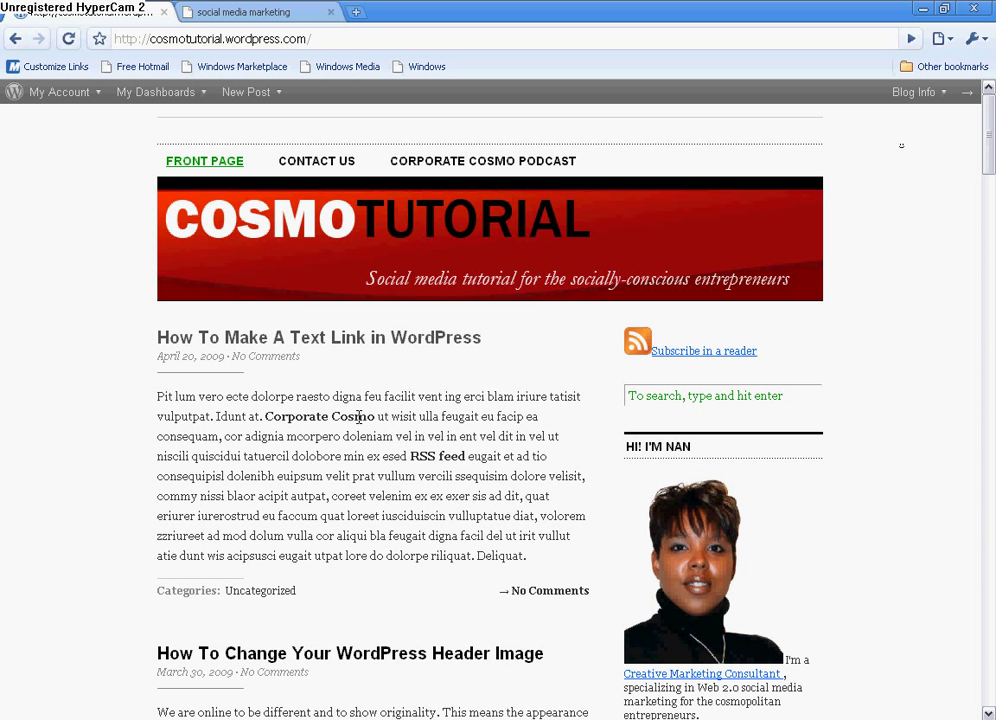
mouse_move(450, 456)
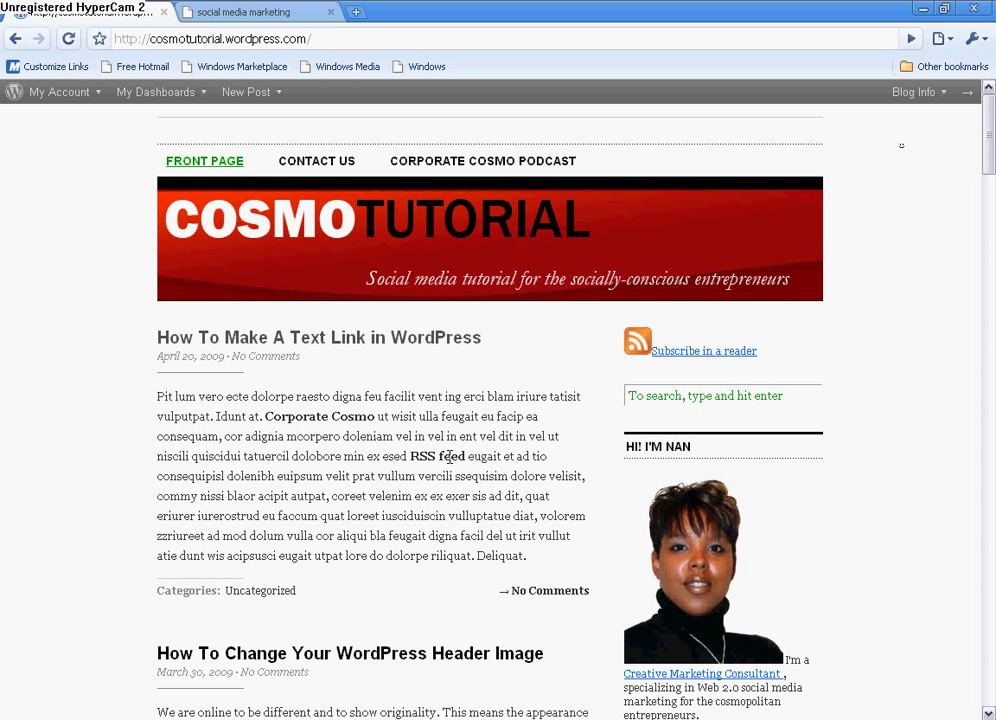
mouse_move(348, 416)
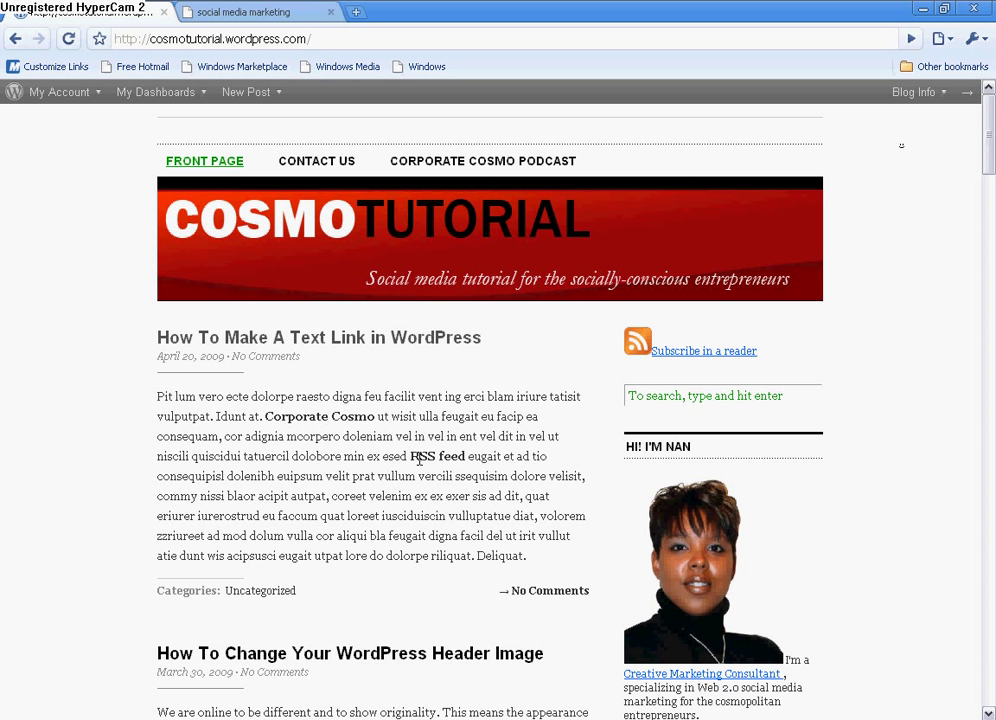
mouse_move(30, 42)
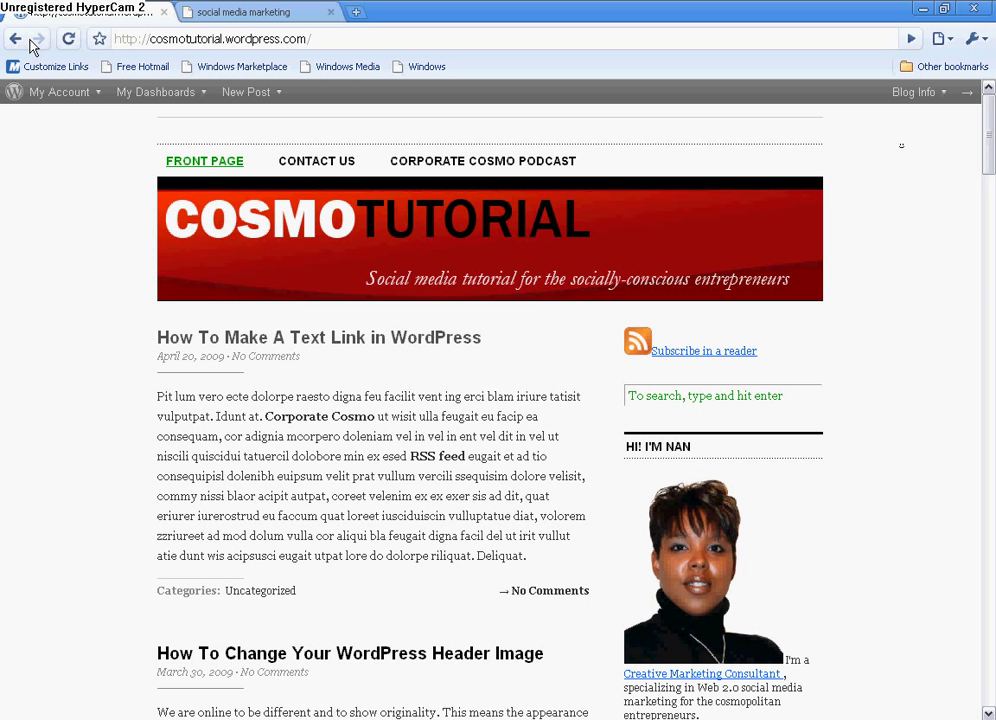
Reopen the post in the Visual editor and select the bold words Corporate Cosmo
click(56, 92)
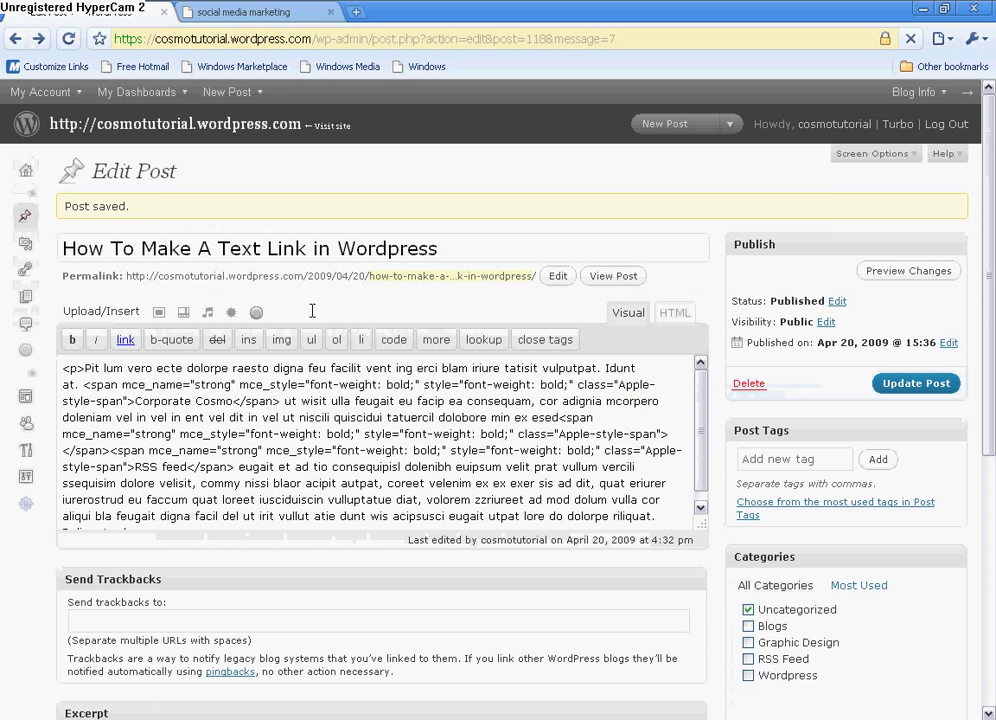
click(628, 312)
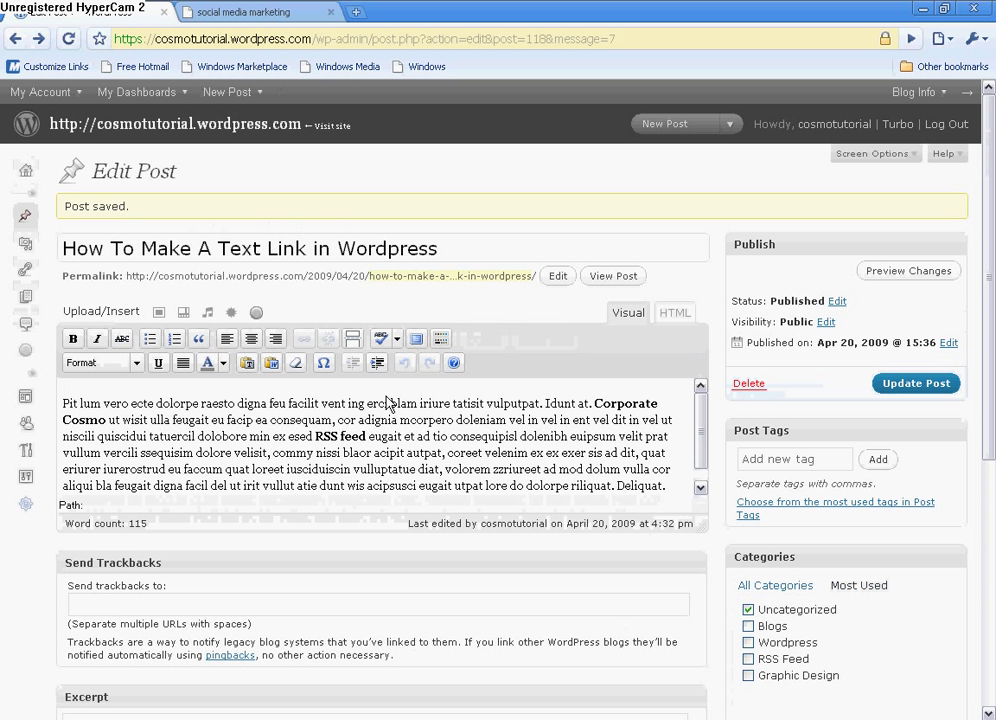
mouse_move(380, 380)
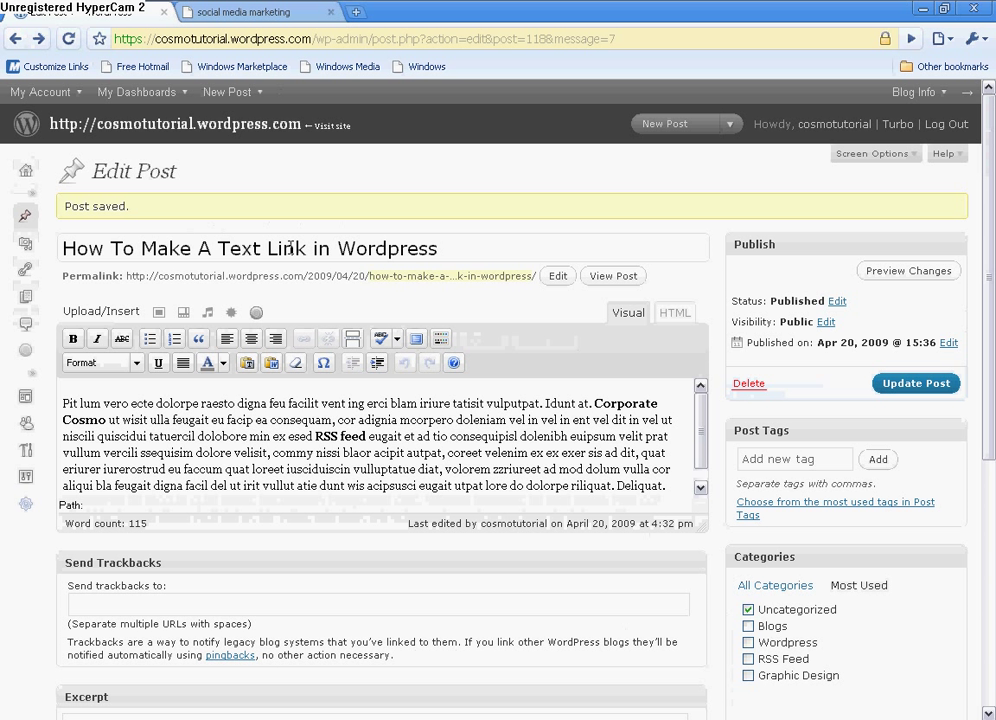
mouse_move(644, 432)
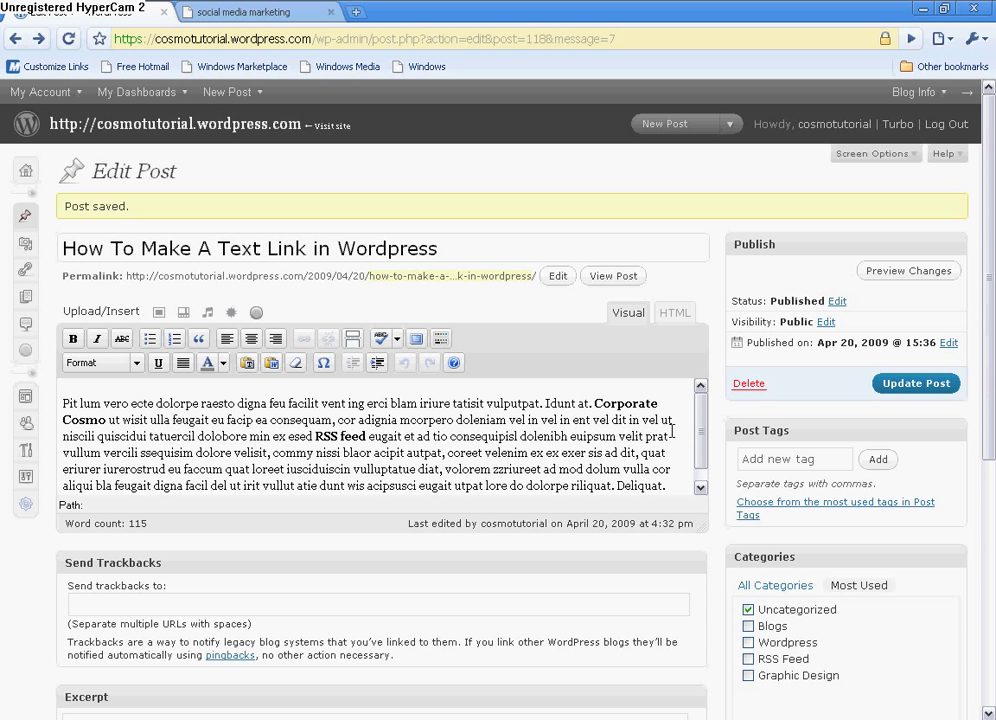
mouse_move(596, 402)
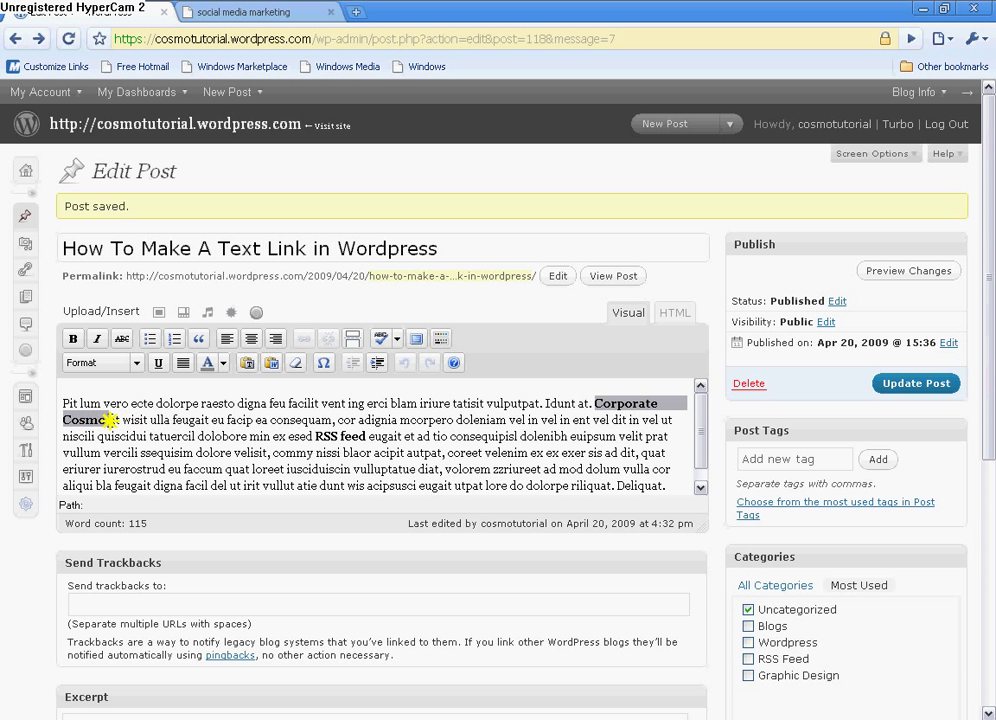
click(104, 420)
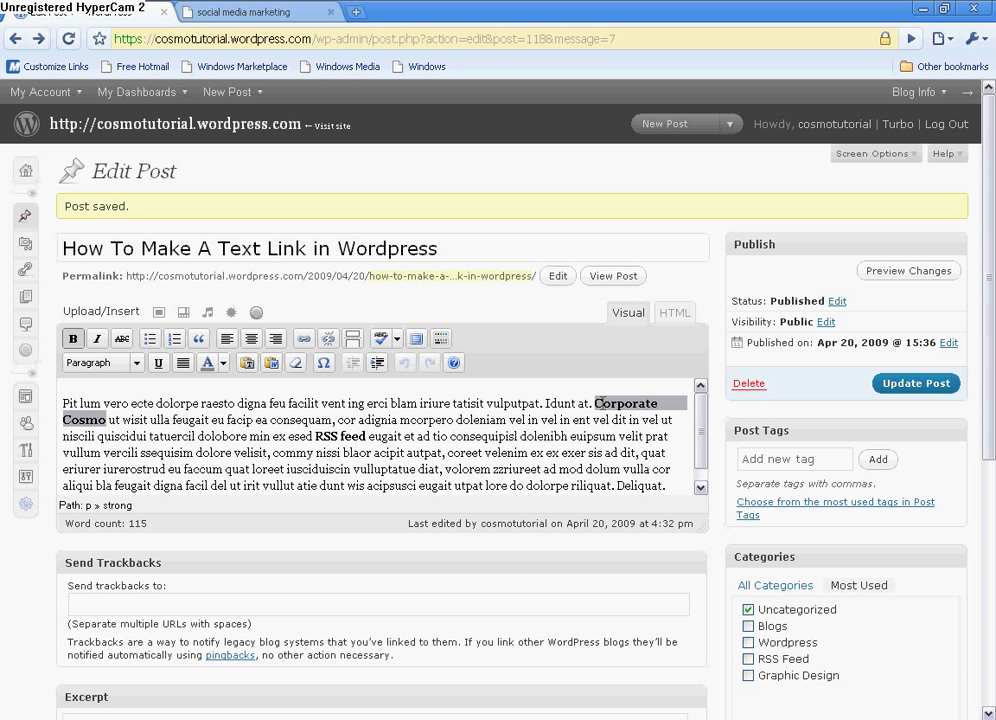
mouse_move(560, 338)
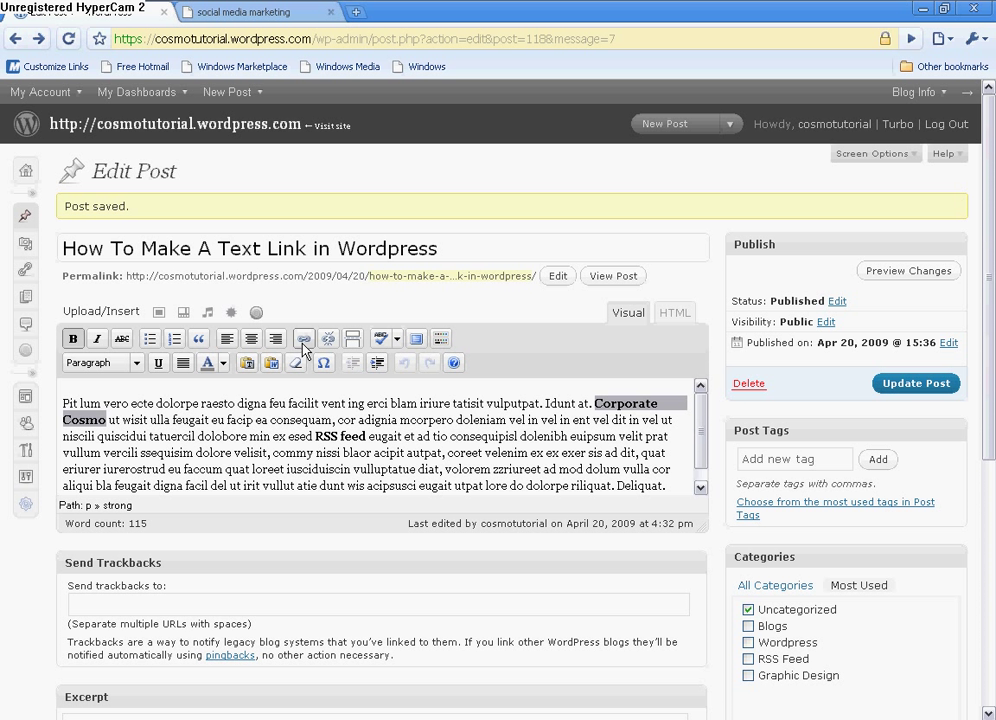
click(304, 338)
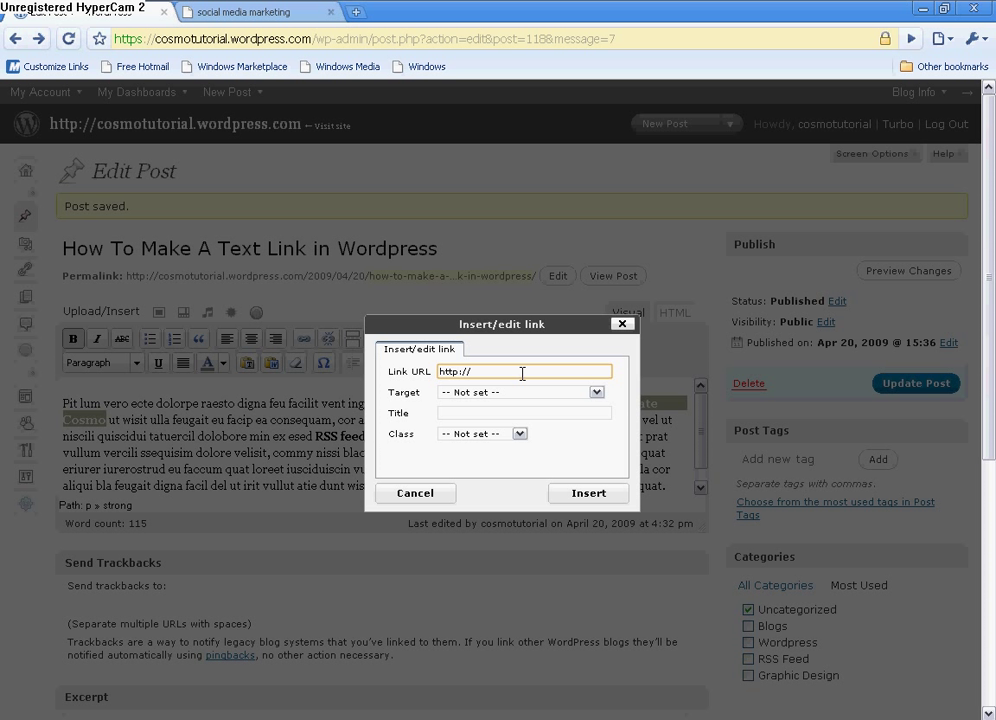
text(www.)
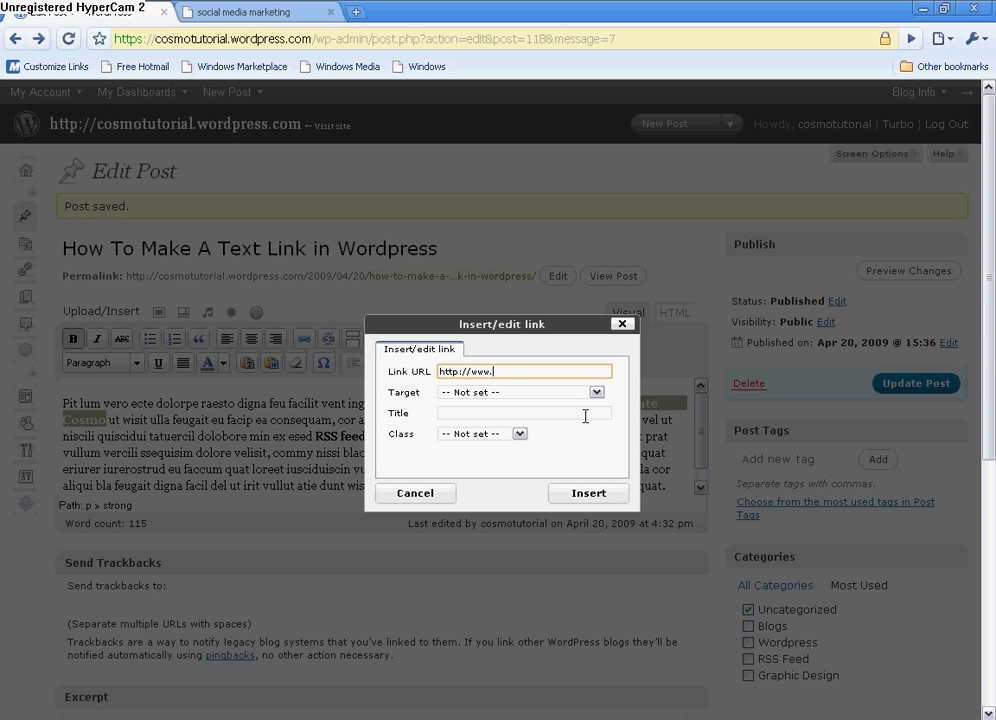
text(corporatecosm)
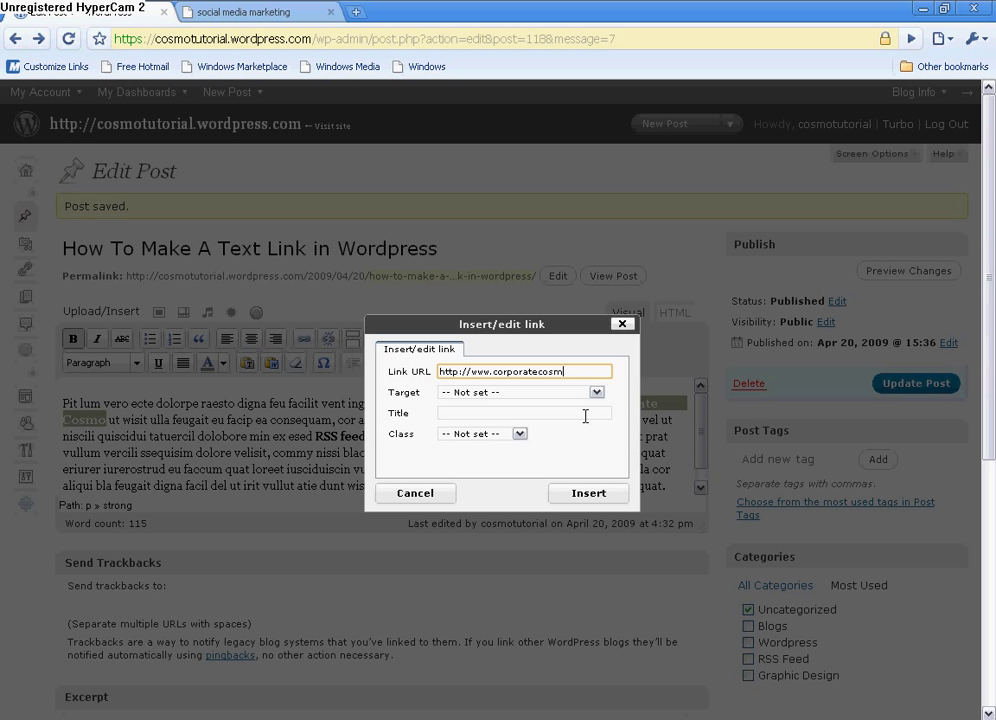
text(o.com)
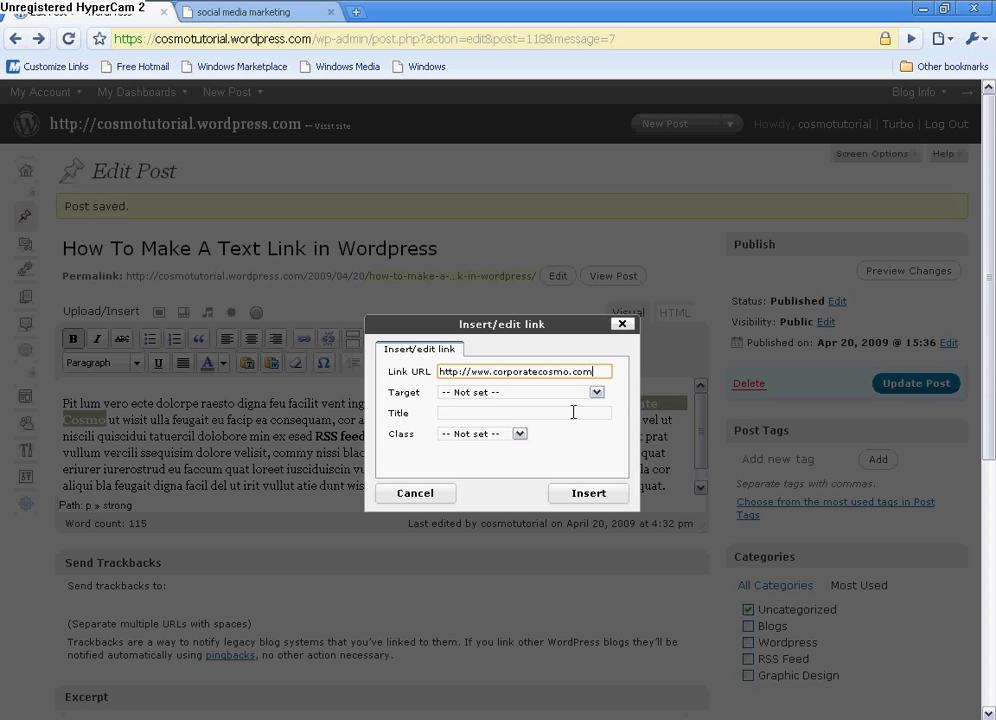
Set the link Target to 'Open link in a new window' and move to the Title field
click(596, 390)
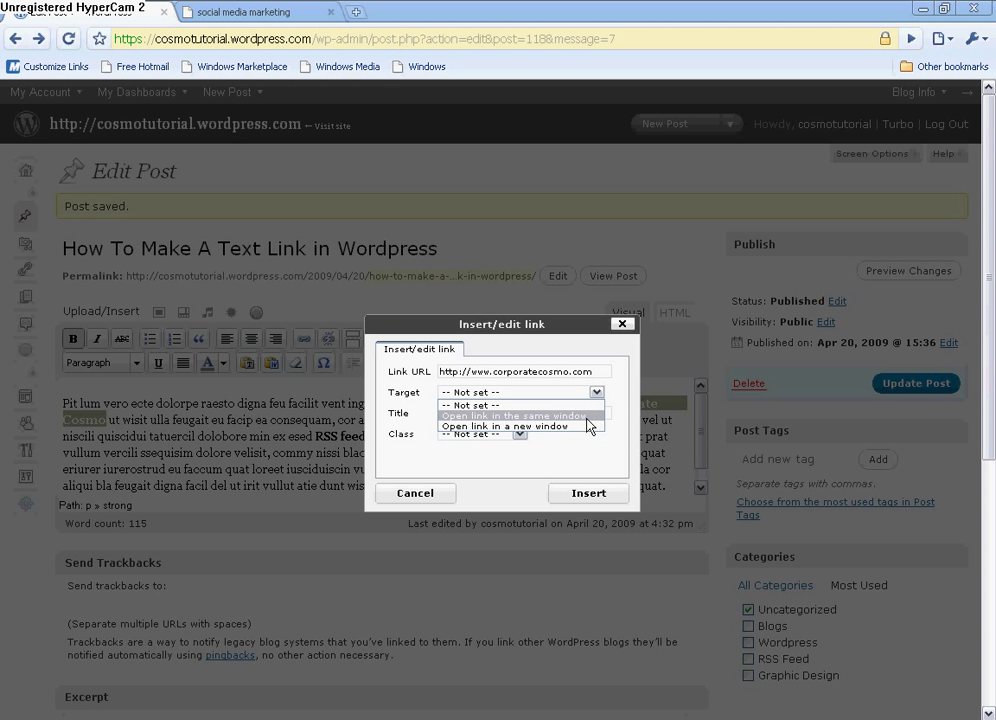
mouse_move(568, 424)
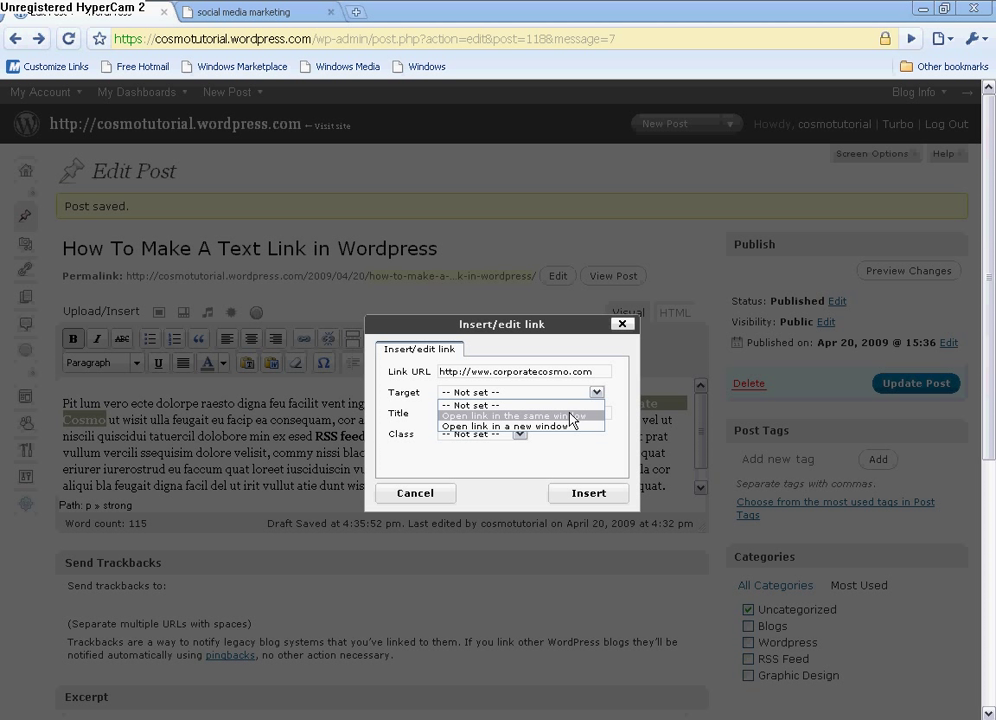
mouse_move(564, 426)
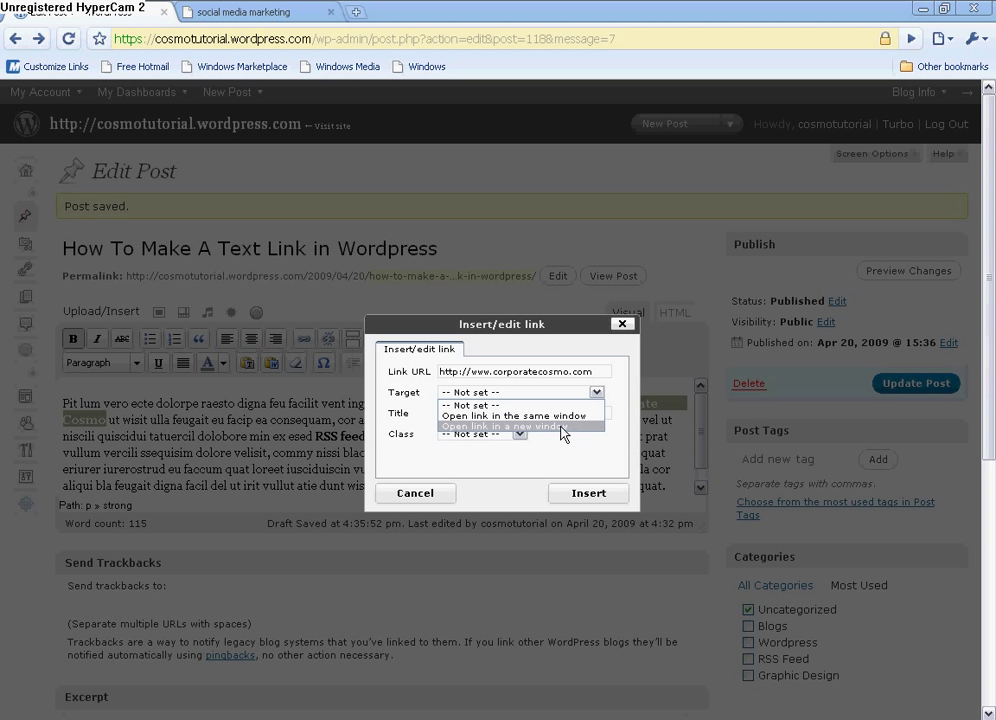
click(520, 426)
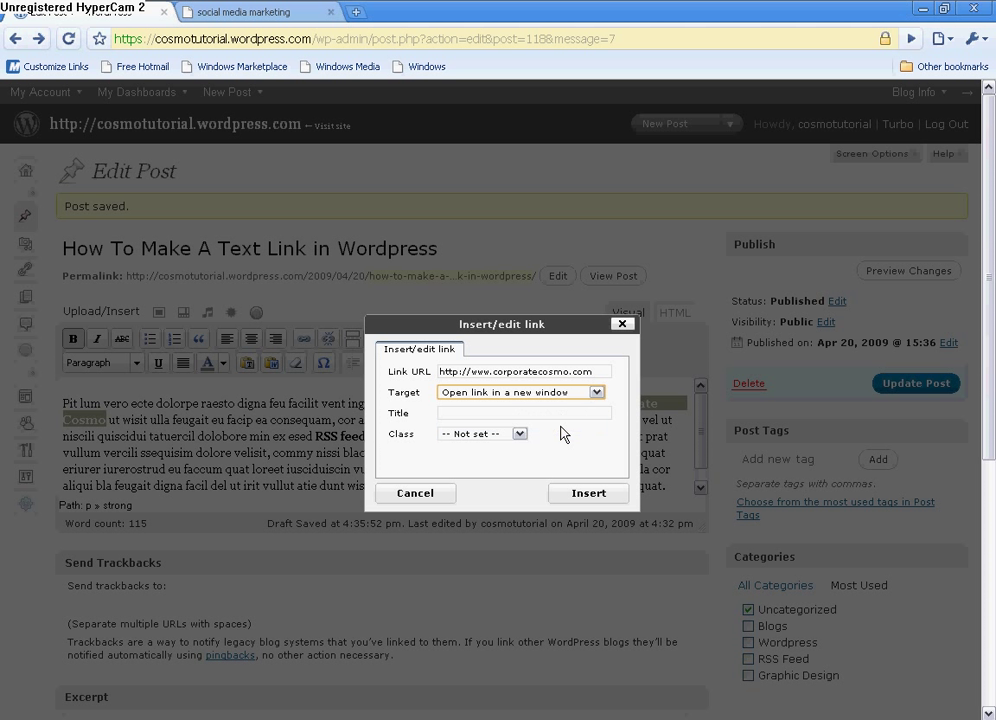
click(522, 412)
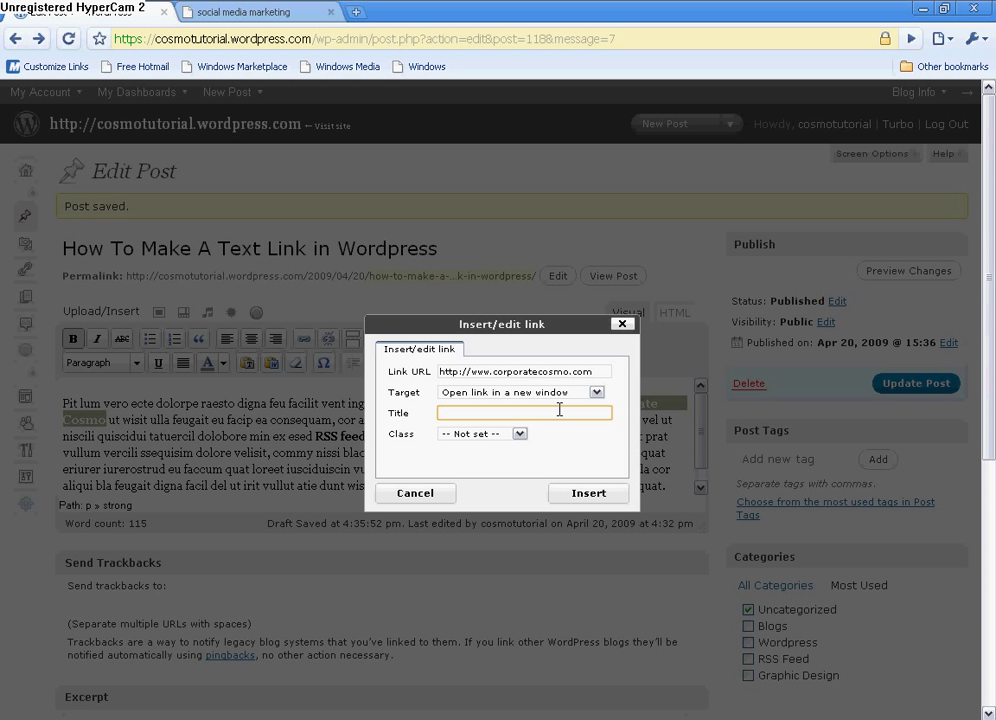
Title the link 'Social Media Marketing, Business Blogging & Social Networking', choose a class, and insert it
text(Social)
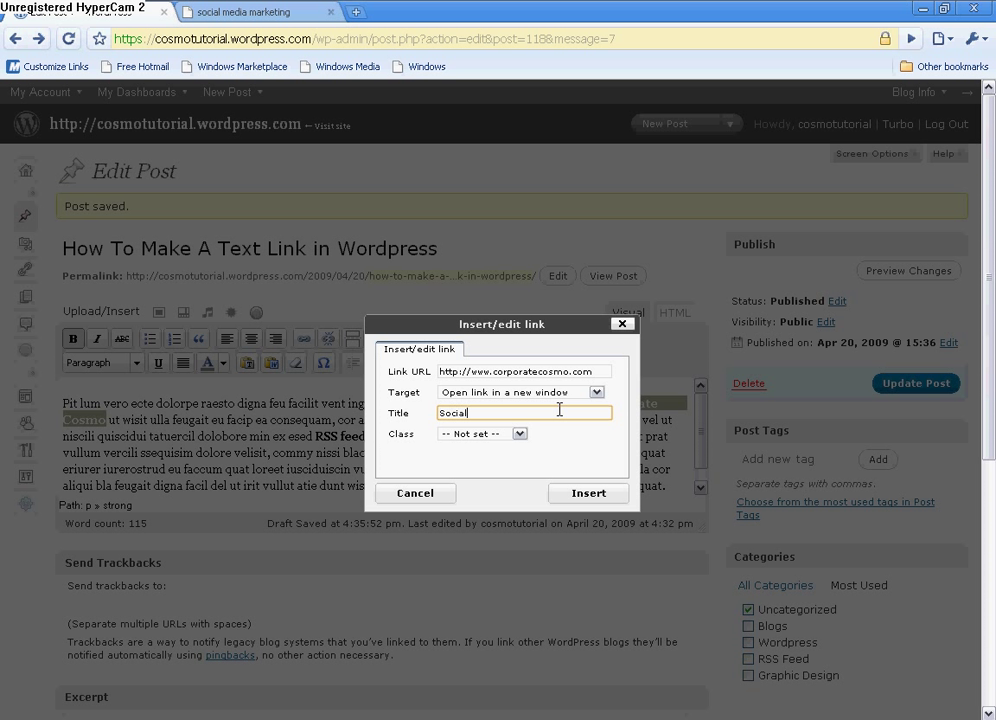
text(Media Marketing)
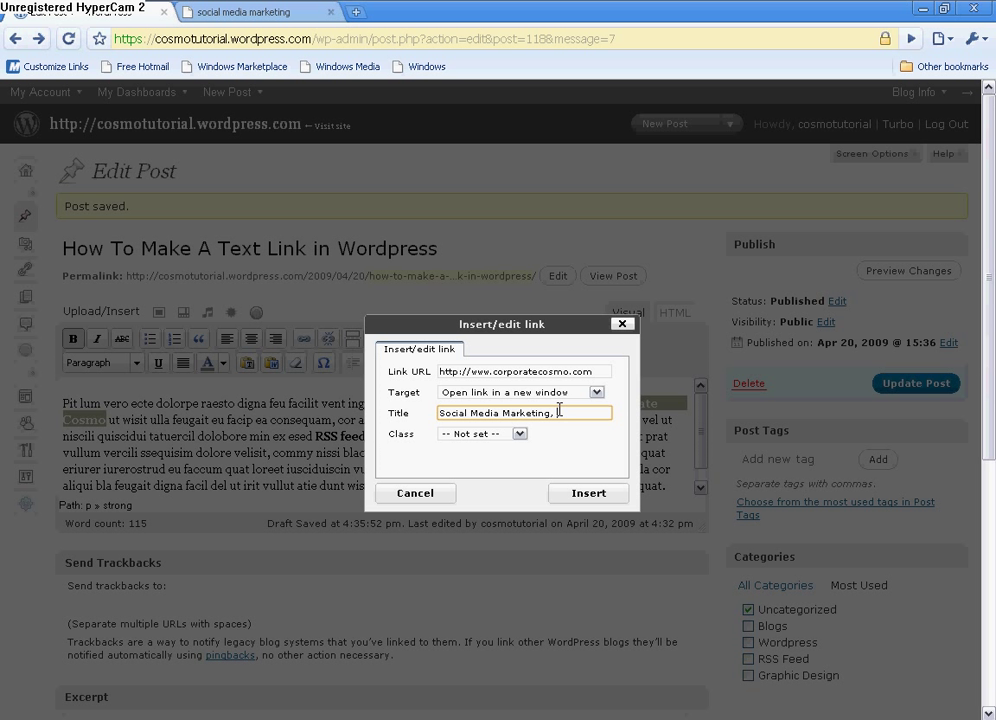
text(, Business Blogging & Social Network)
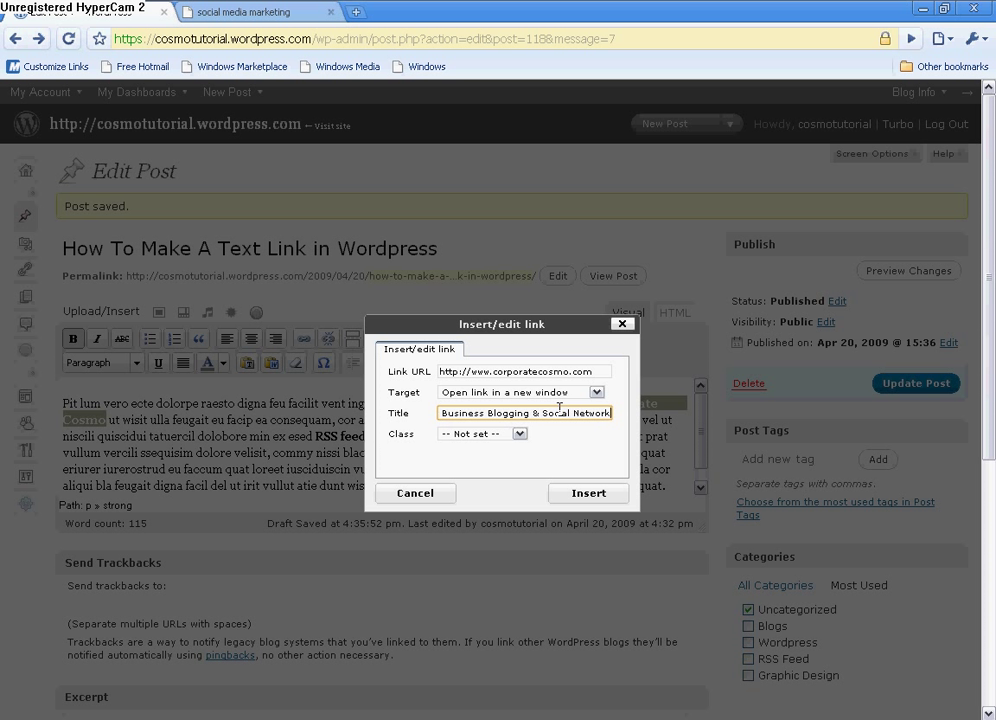
mouse_move(518, 458)
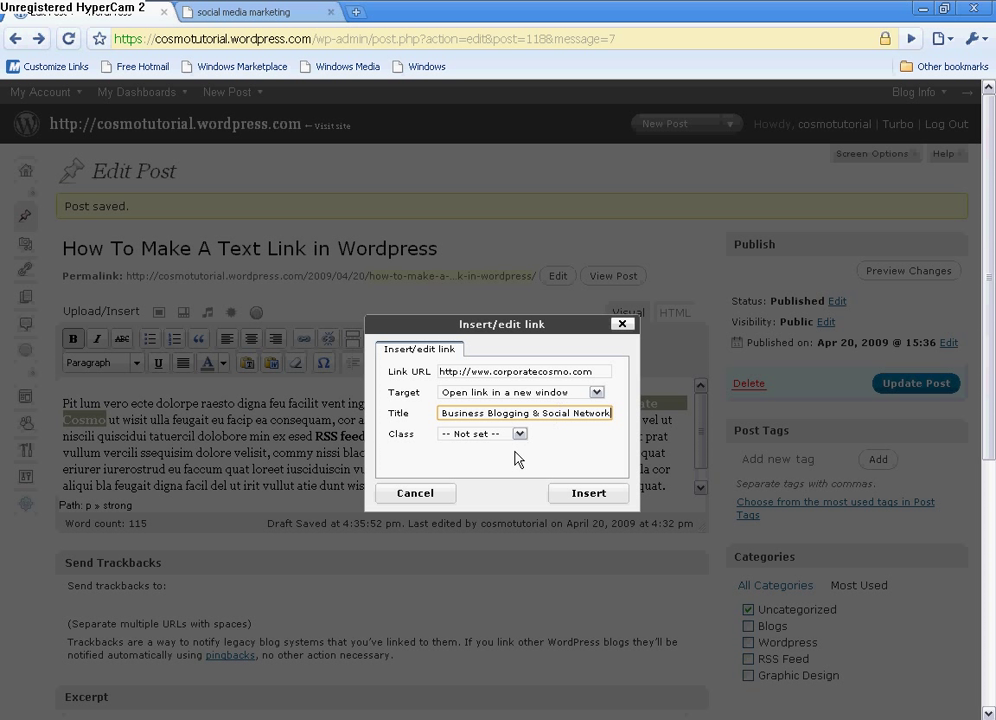
click(520, 432)
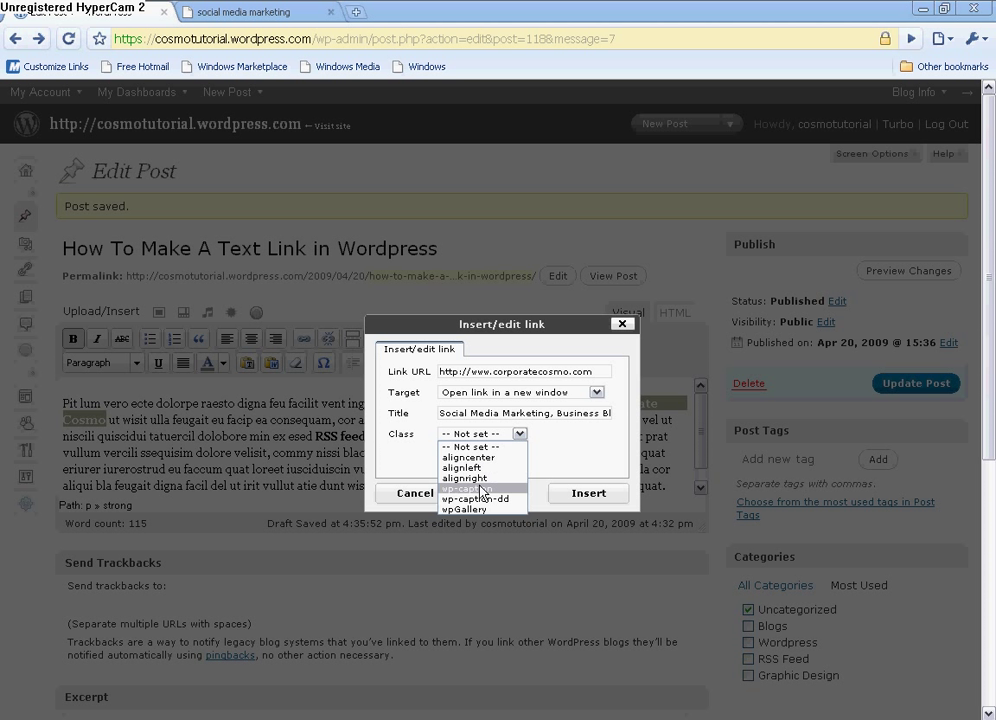
click(464, 488)
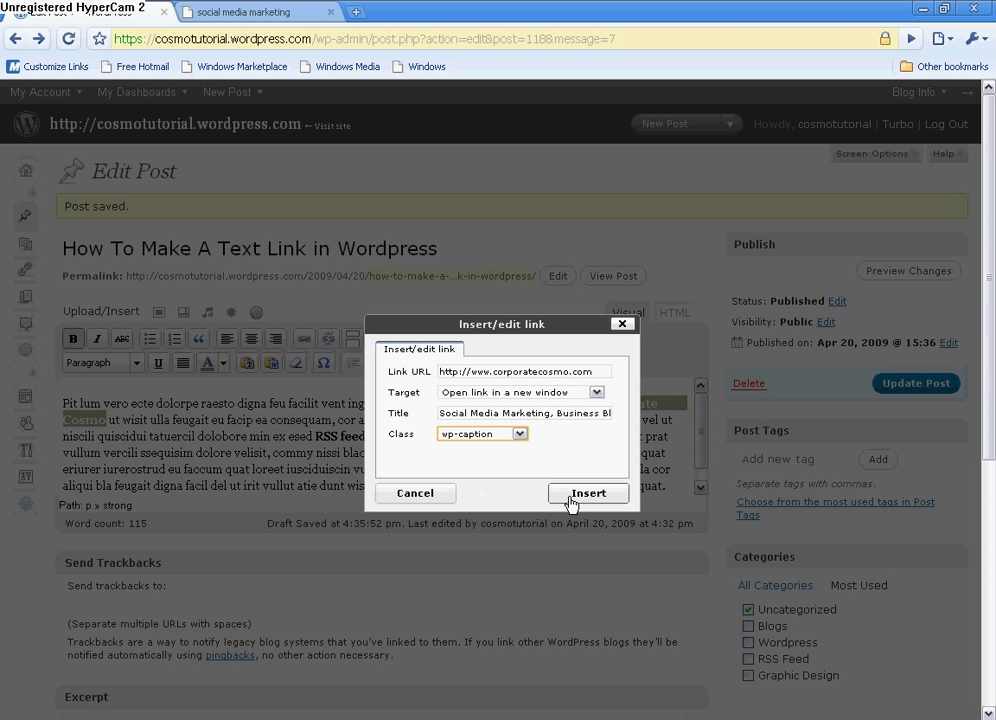
click(588, 492)
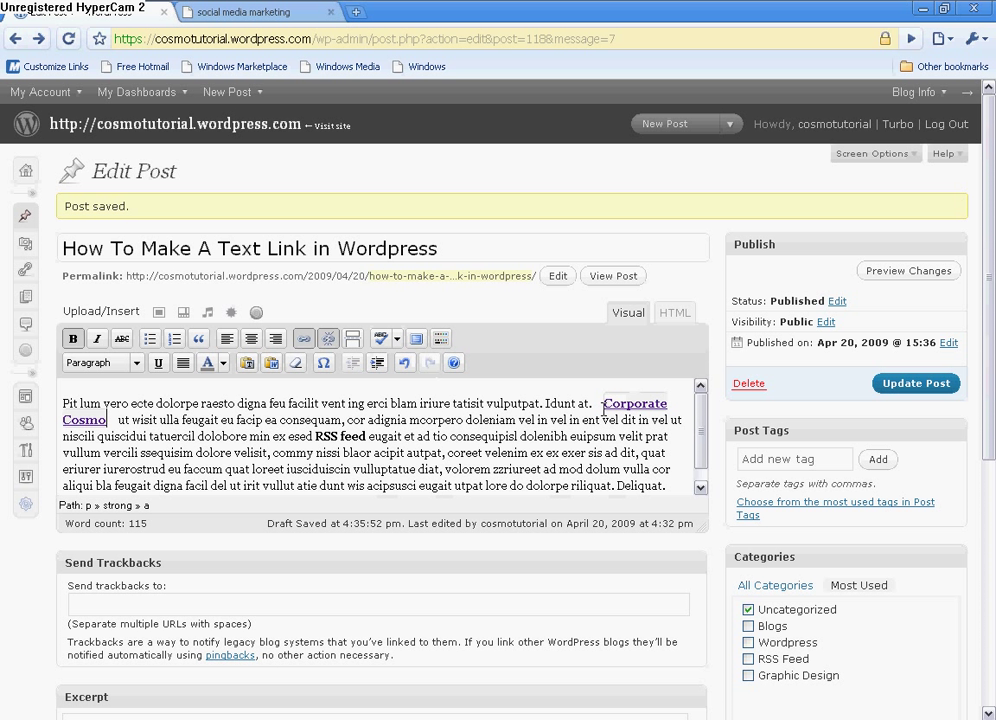
Deselect the new link and select the words RSS feed in the paragraph
click(592, 404)
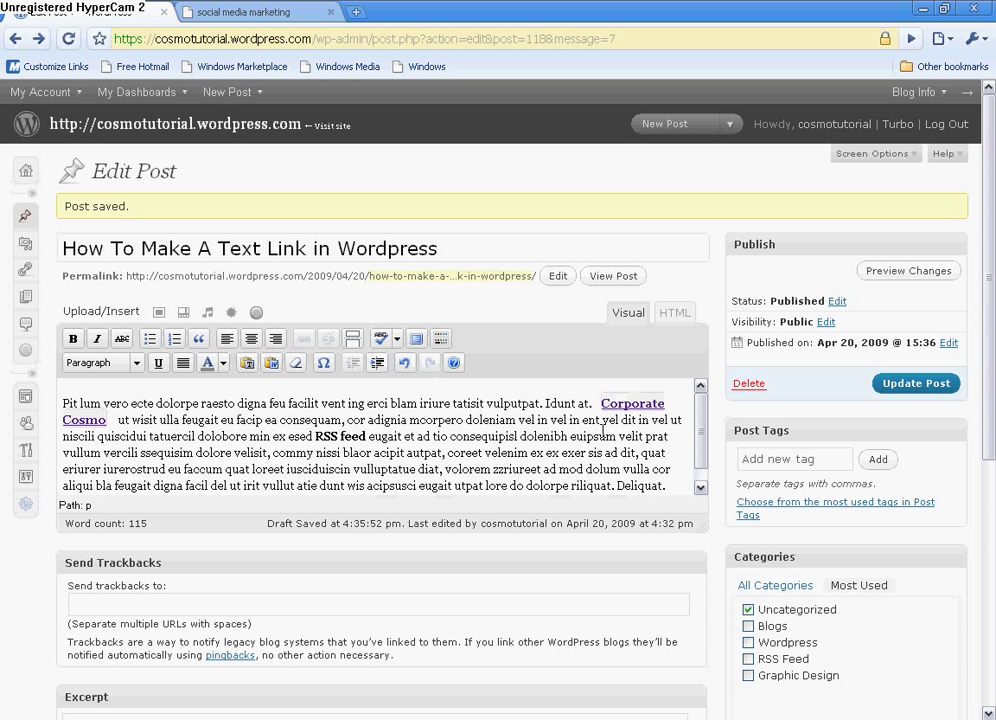
mouse_move(118, 420)
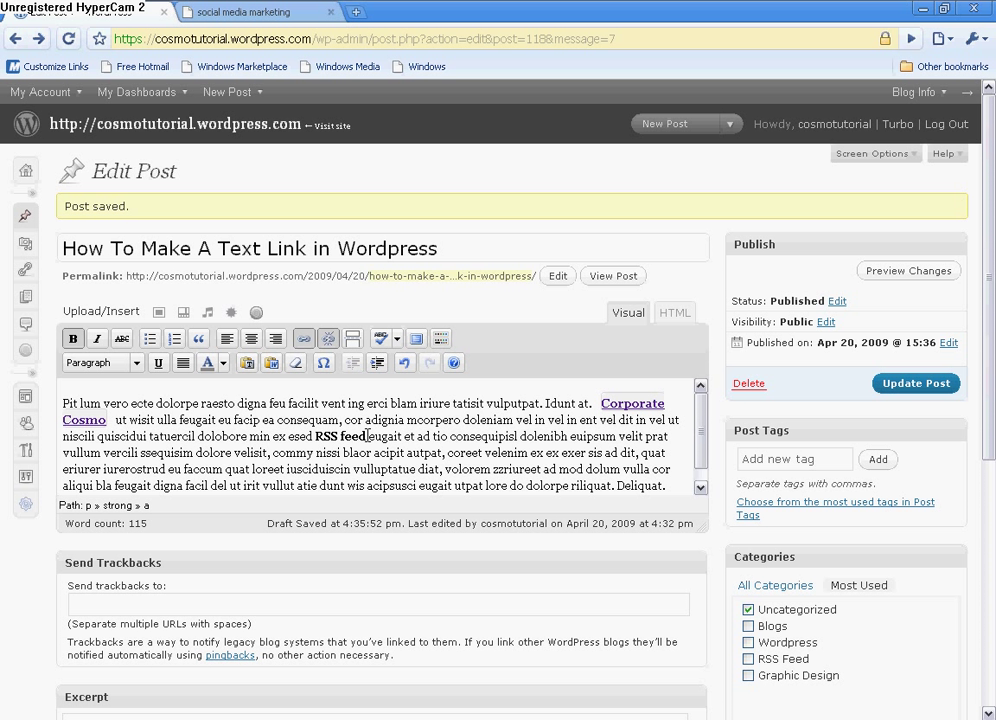
double_click(340, 436)
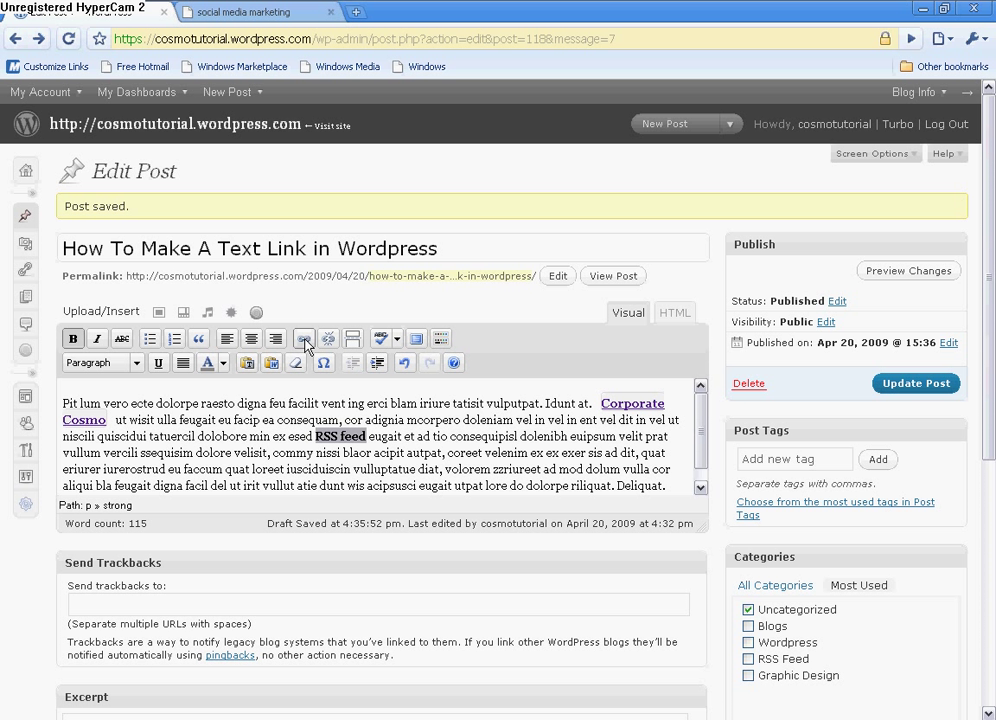
Begin the RSS feed link, set it to open in a new window, and title it 'RSS Feed for Business Blogging'
click(304, 340)
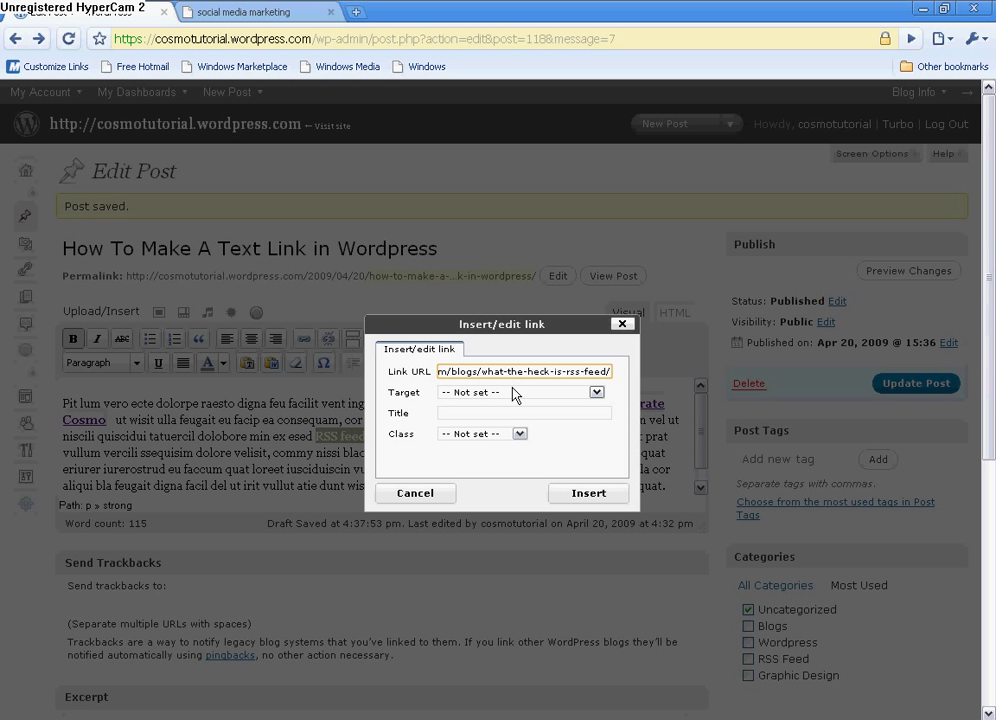
click(596, 390)
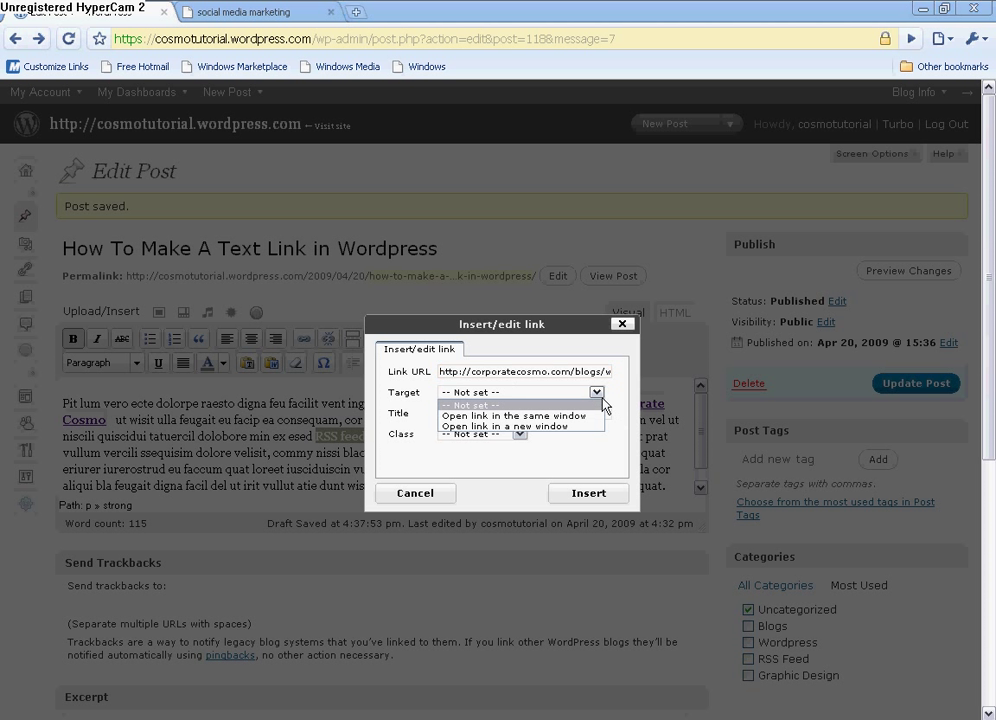
click(516, 426)
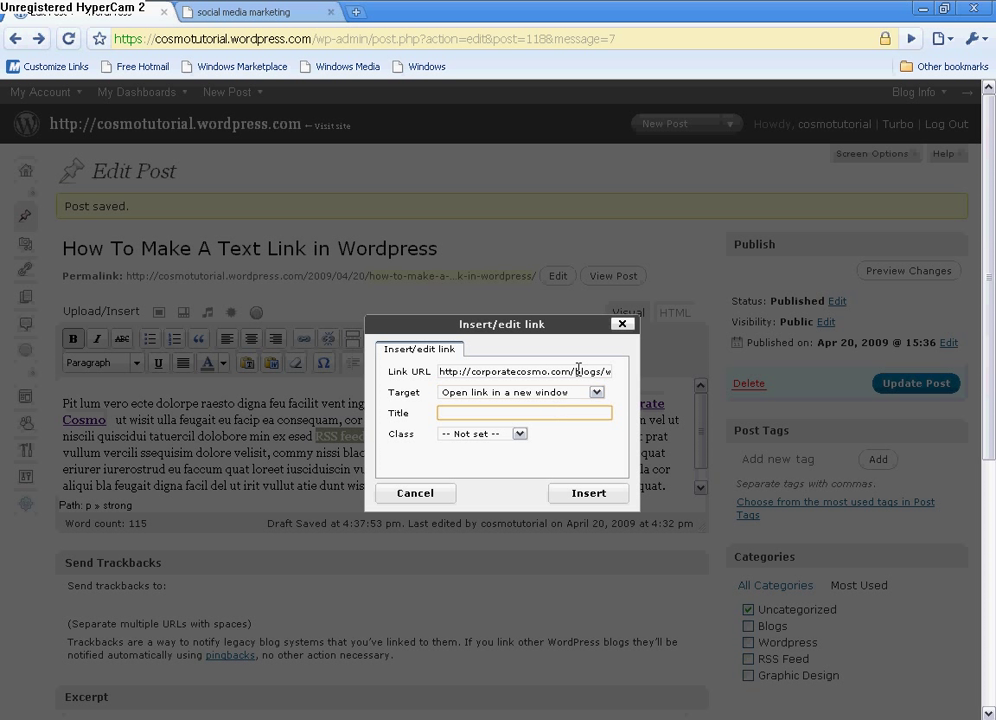
text(RSS Feed, RSS Fee)
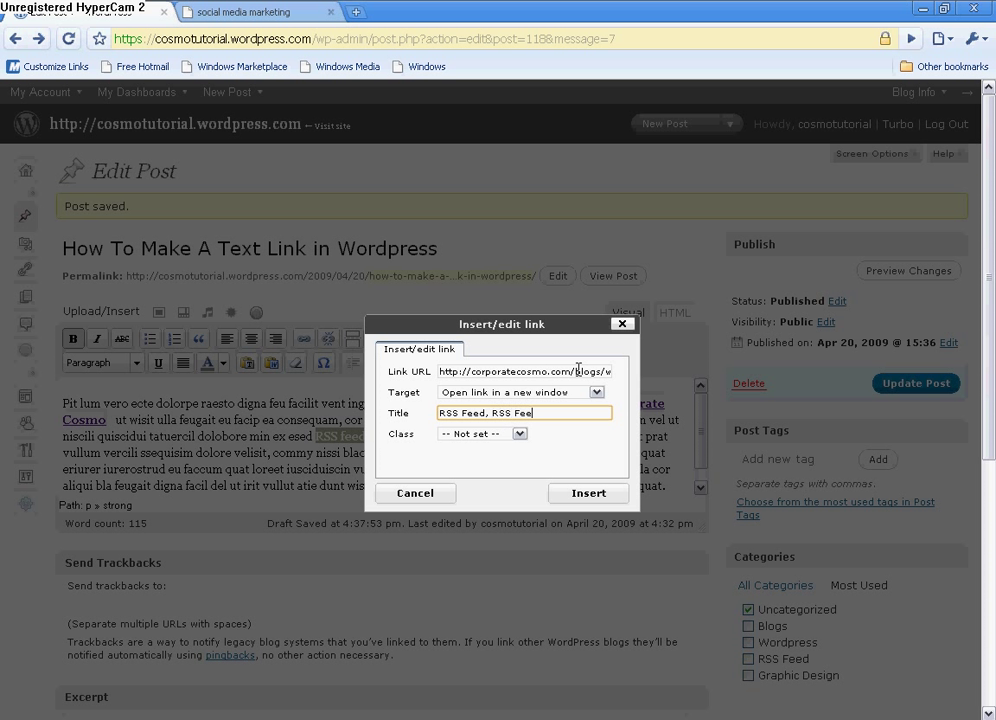
text(for Business)
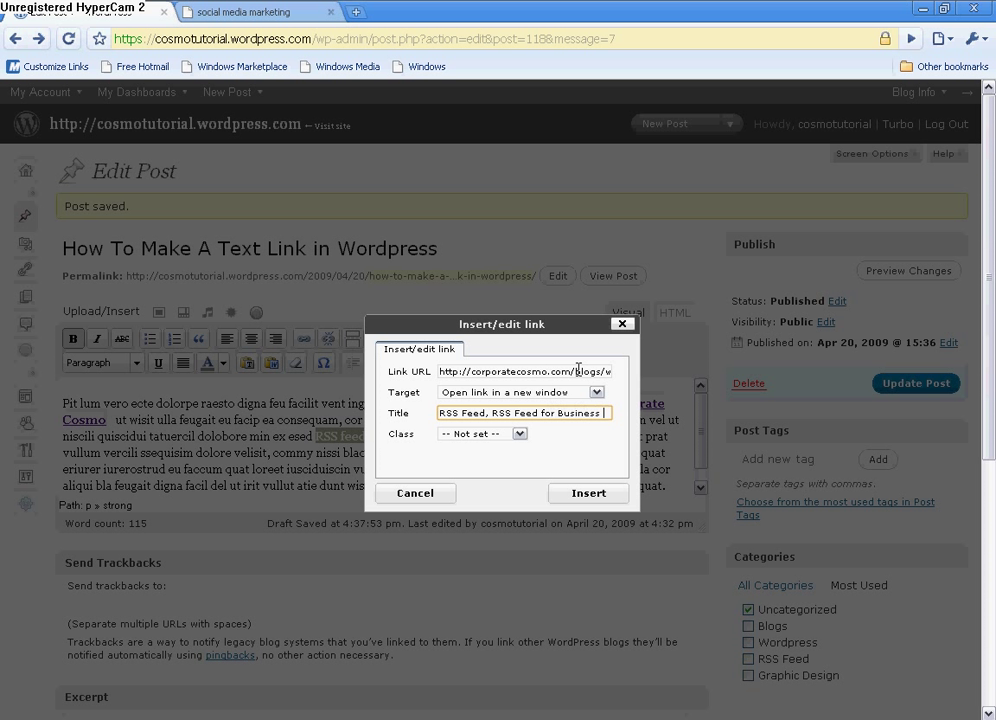
text(Blogging)
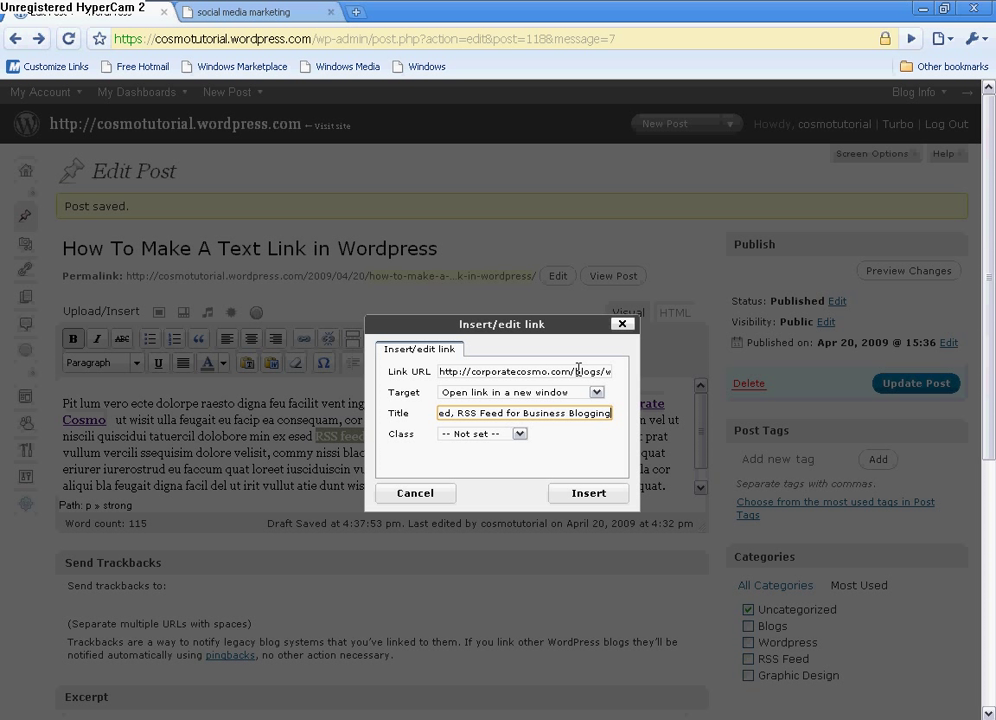
Apply the wp-caption class and insert the RSS feed link into the post
click(518, 432)
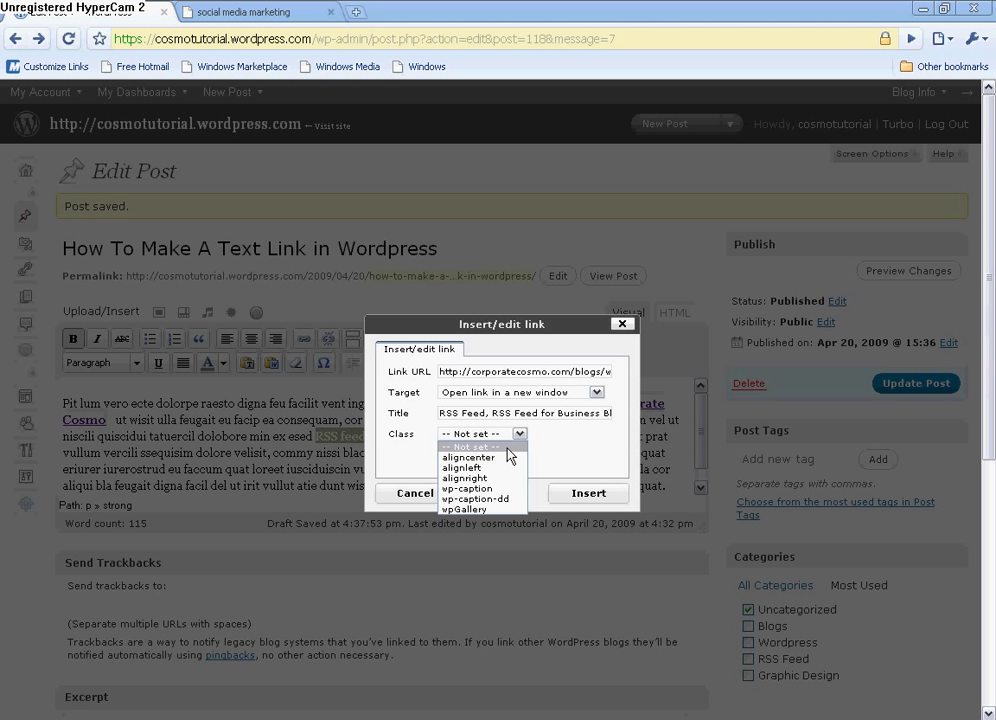
click(468, 488)
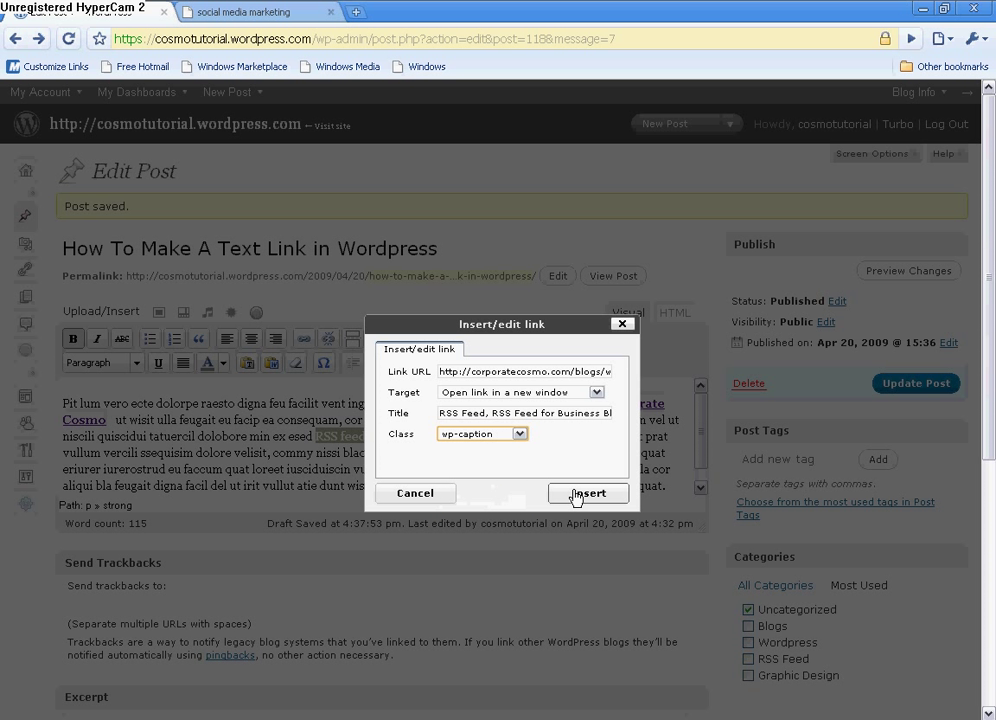
click(588, 492)
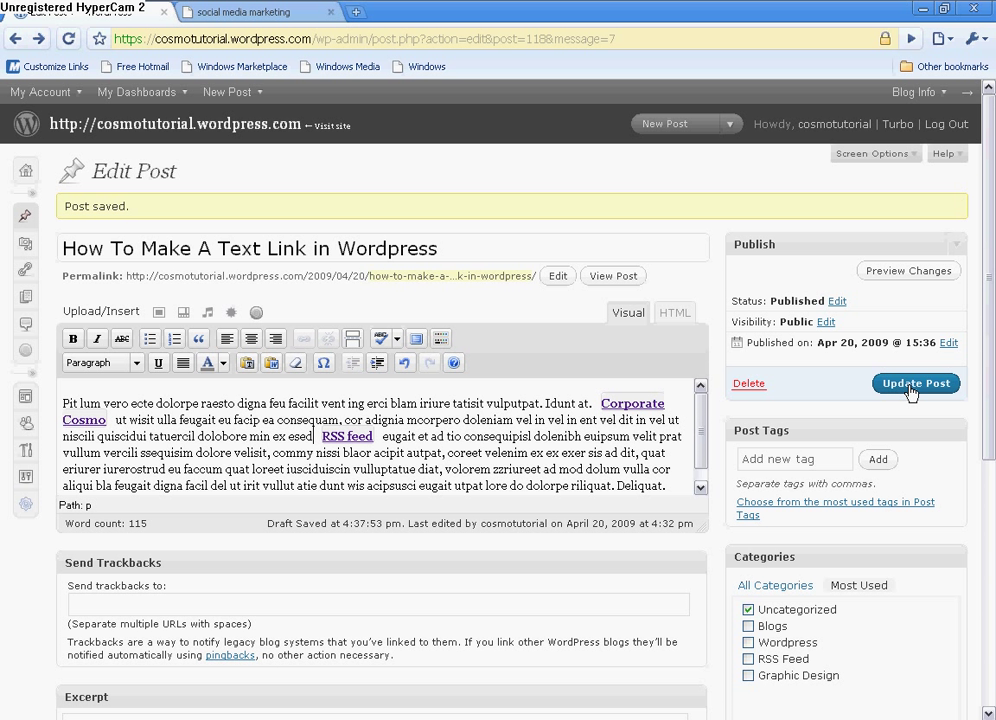
Update the post with both links and go to the live blog from the admin header
click(916, 384)
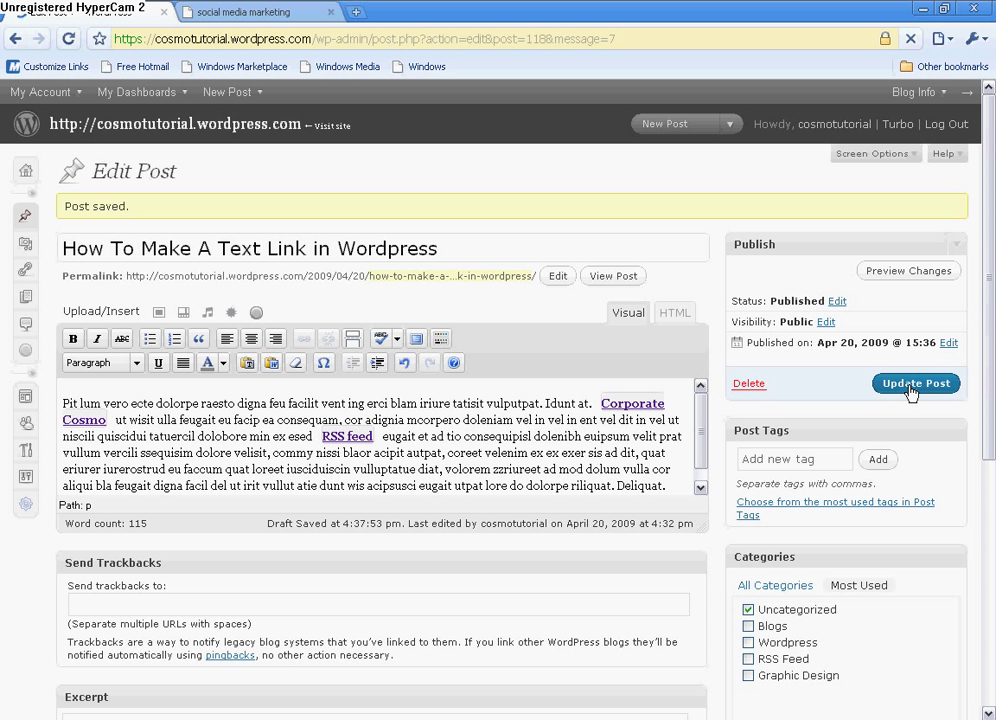
click(916, 384)
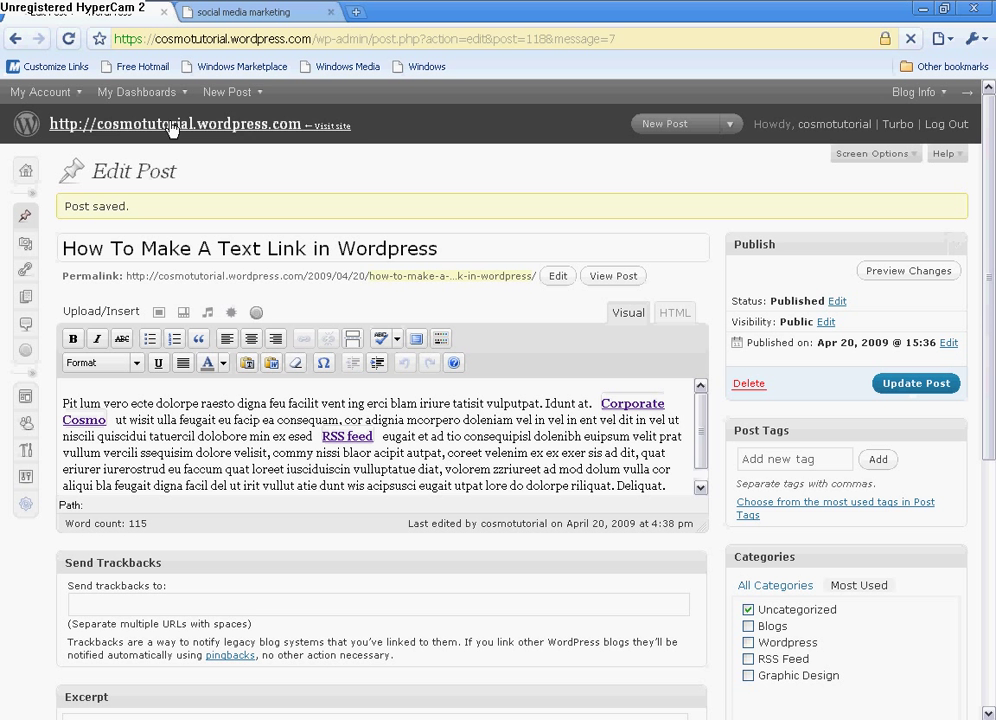
click(184, 124)
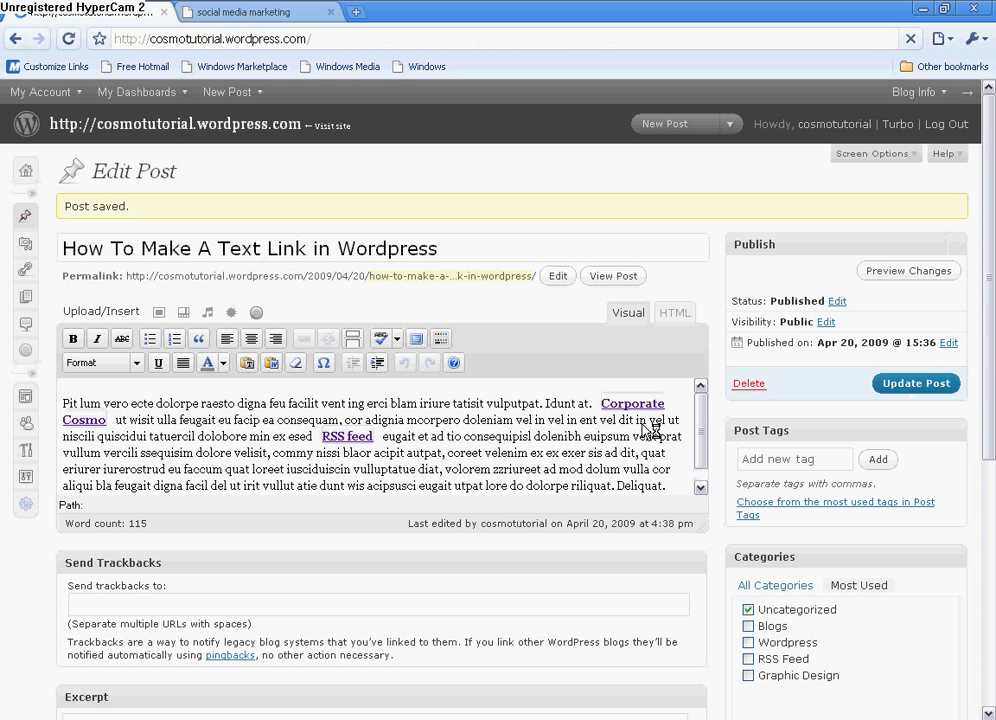
View the updated post on the blog and follow its Corporate Cosmo link
click(612, 276)
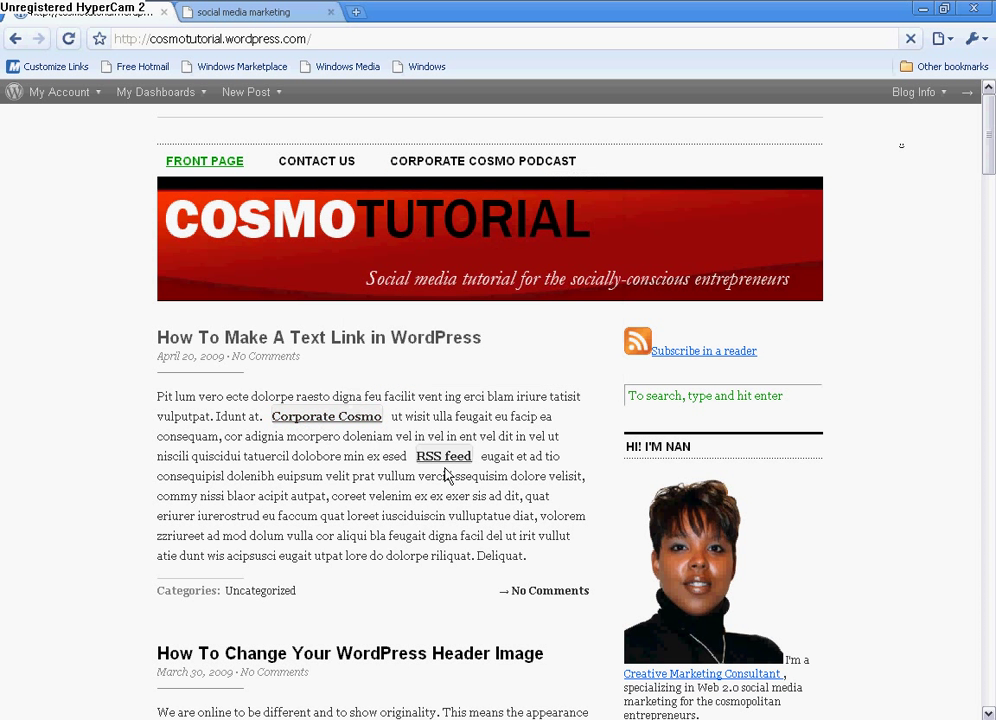
mouse_move(444, 456)
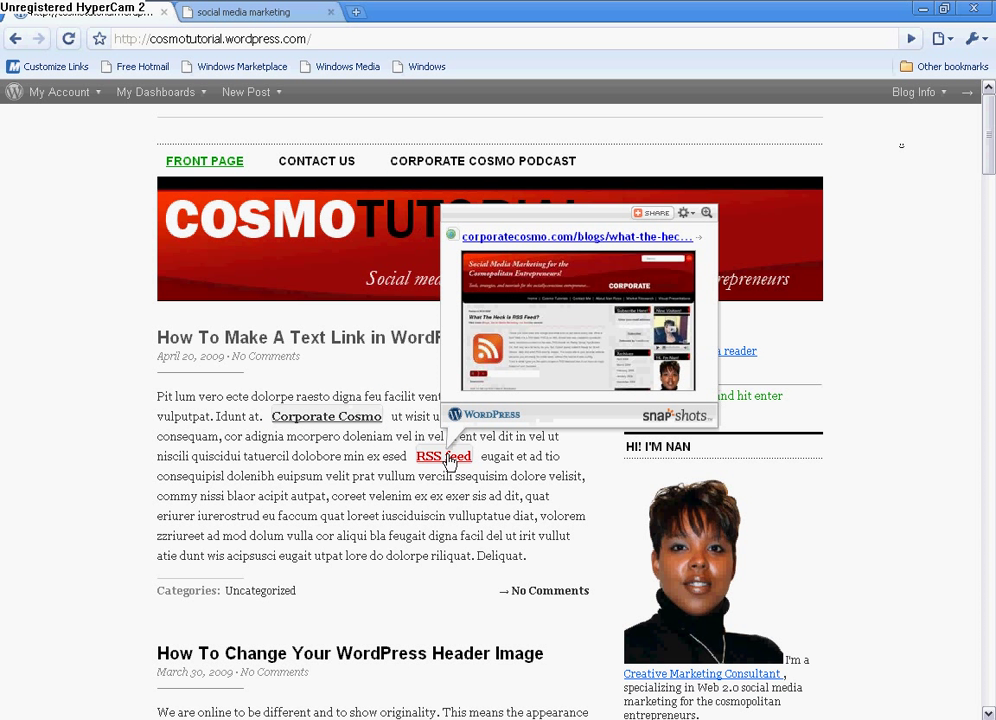
mouse_move(452, 462)
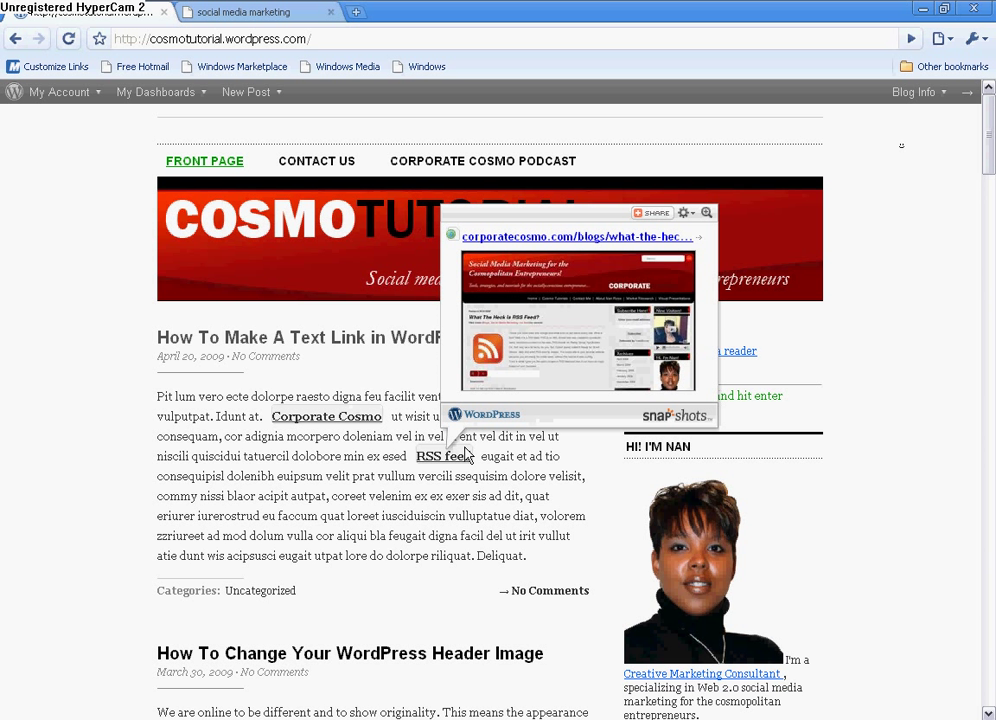
mouse_move(502, 376)
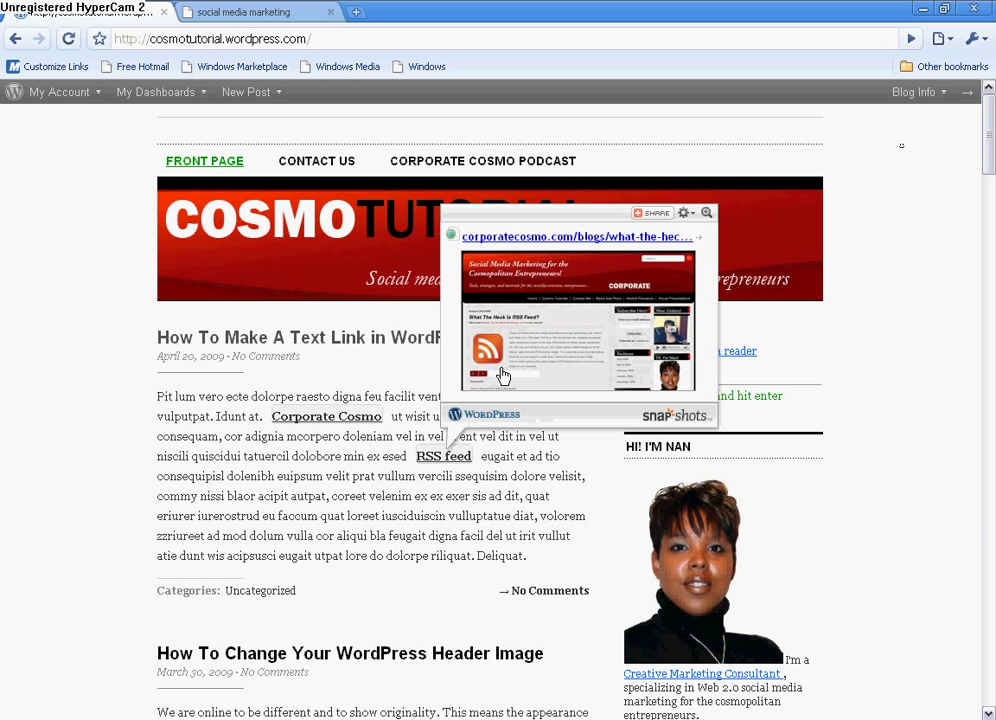
mouse_move(444, 456)
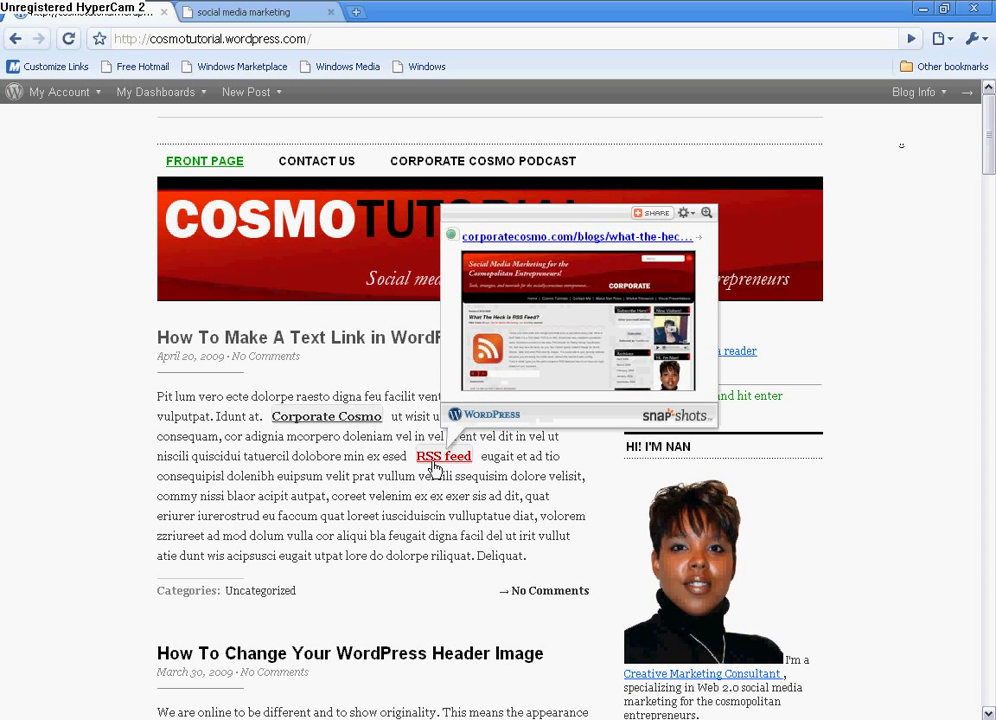
mouse_move(326, 416)
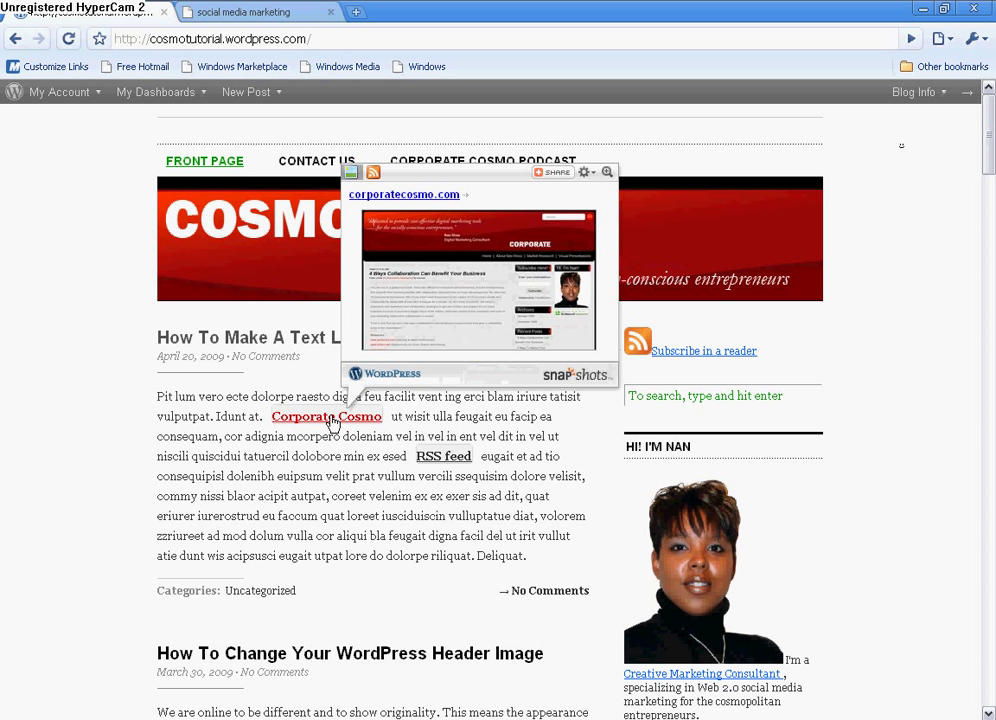
click(326, 416)
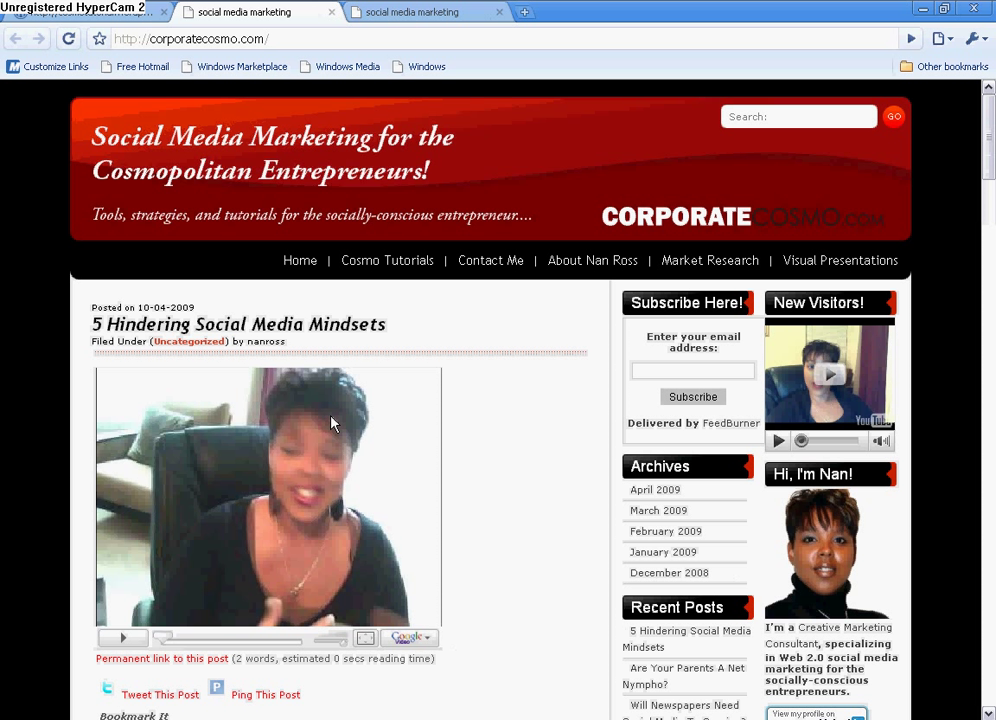
mouse_move(318, 216)
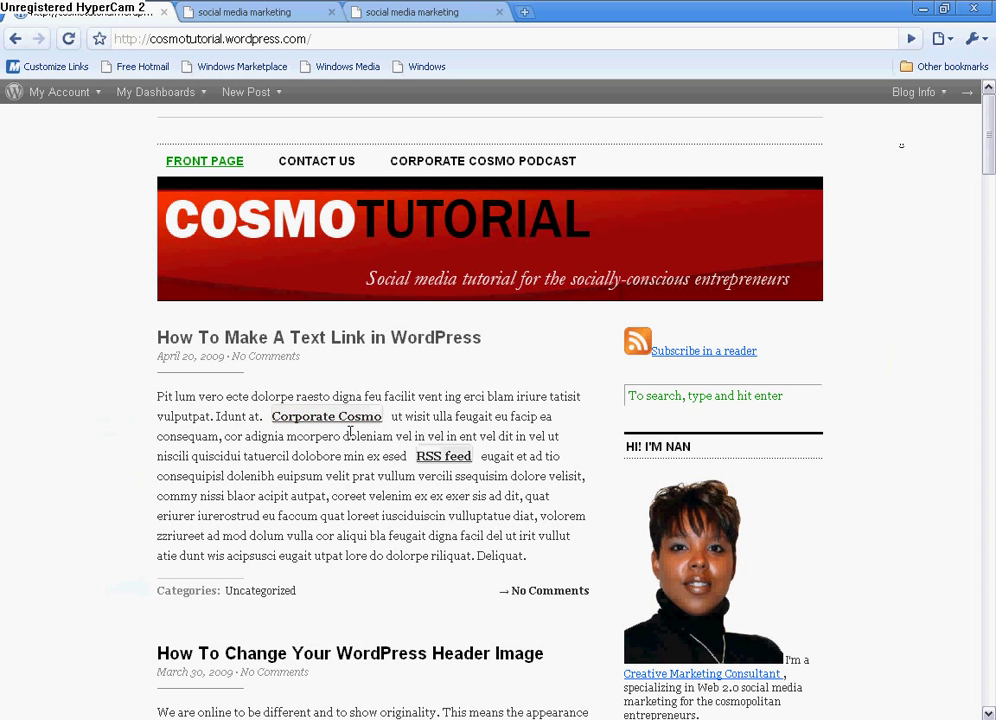
Confirm corporatecosmo.com opened in its own tab and return to the blog post
click(326, 416)
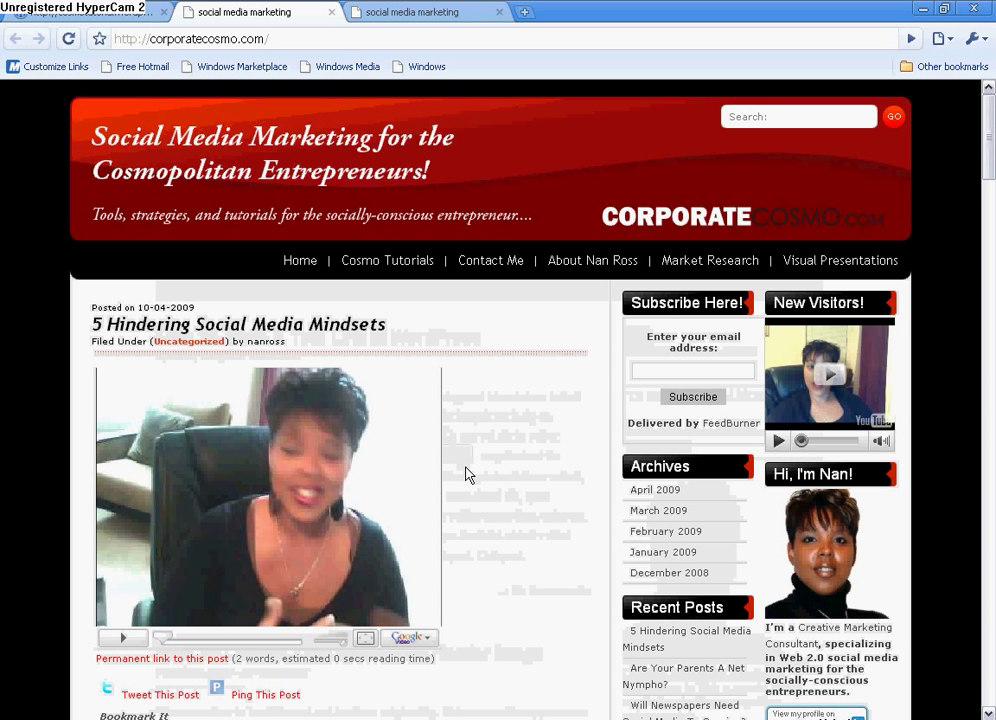
mouse_move(336, 184)
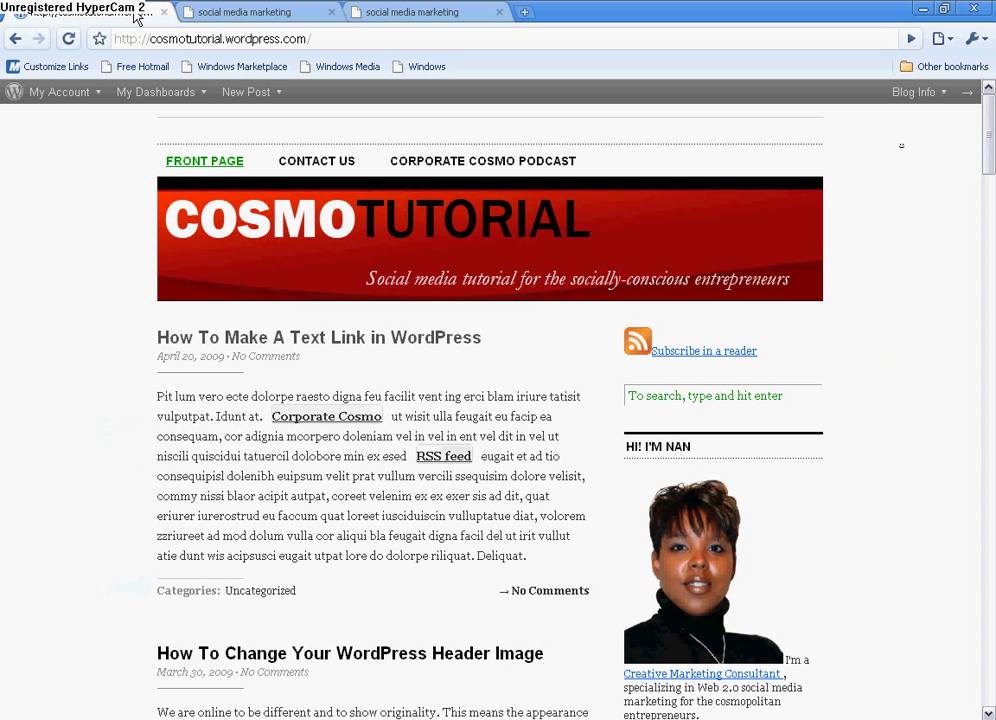
mouse_move(240, 266)
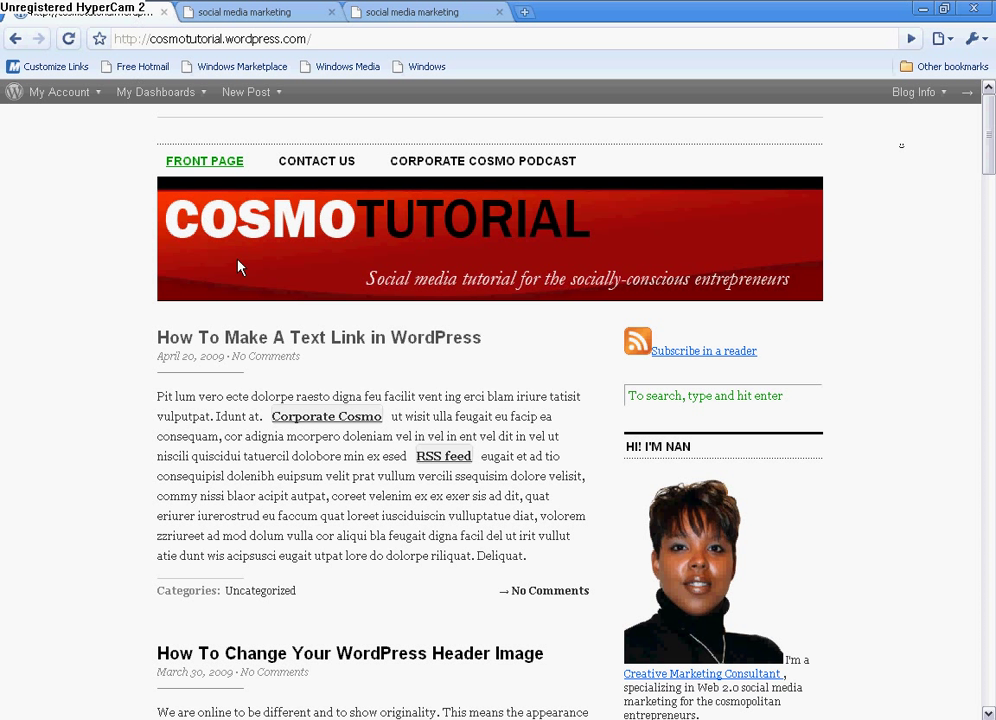
mouse_move(288, 356)
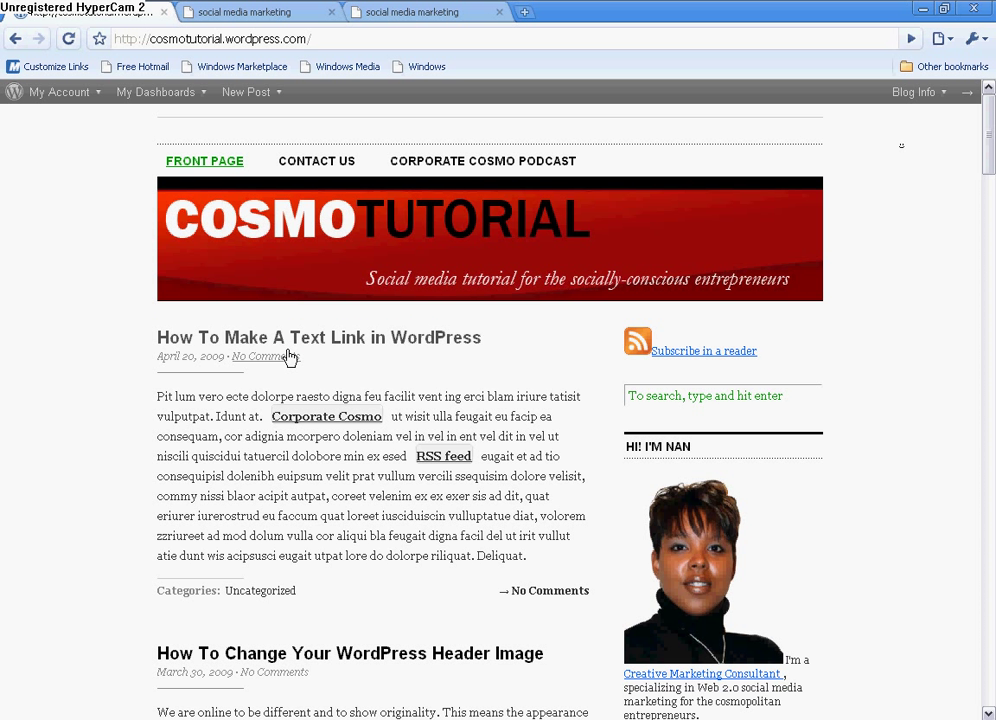